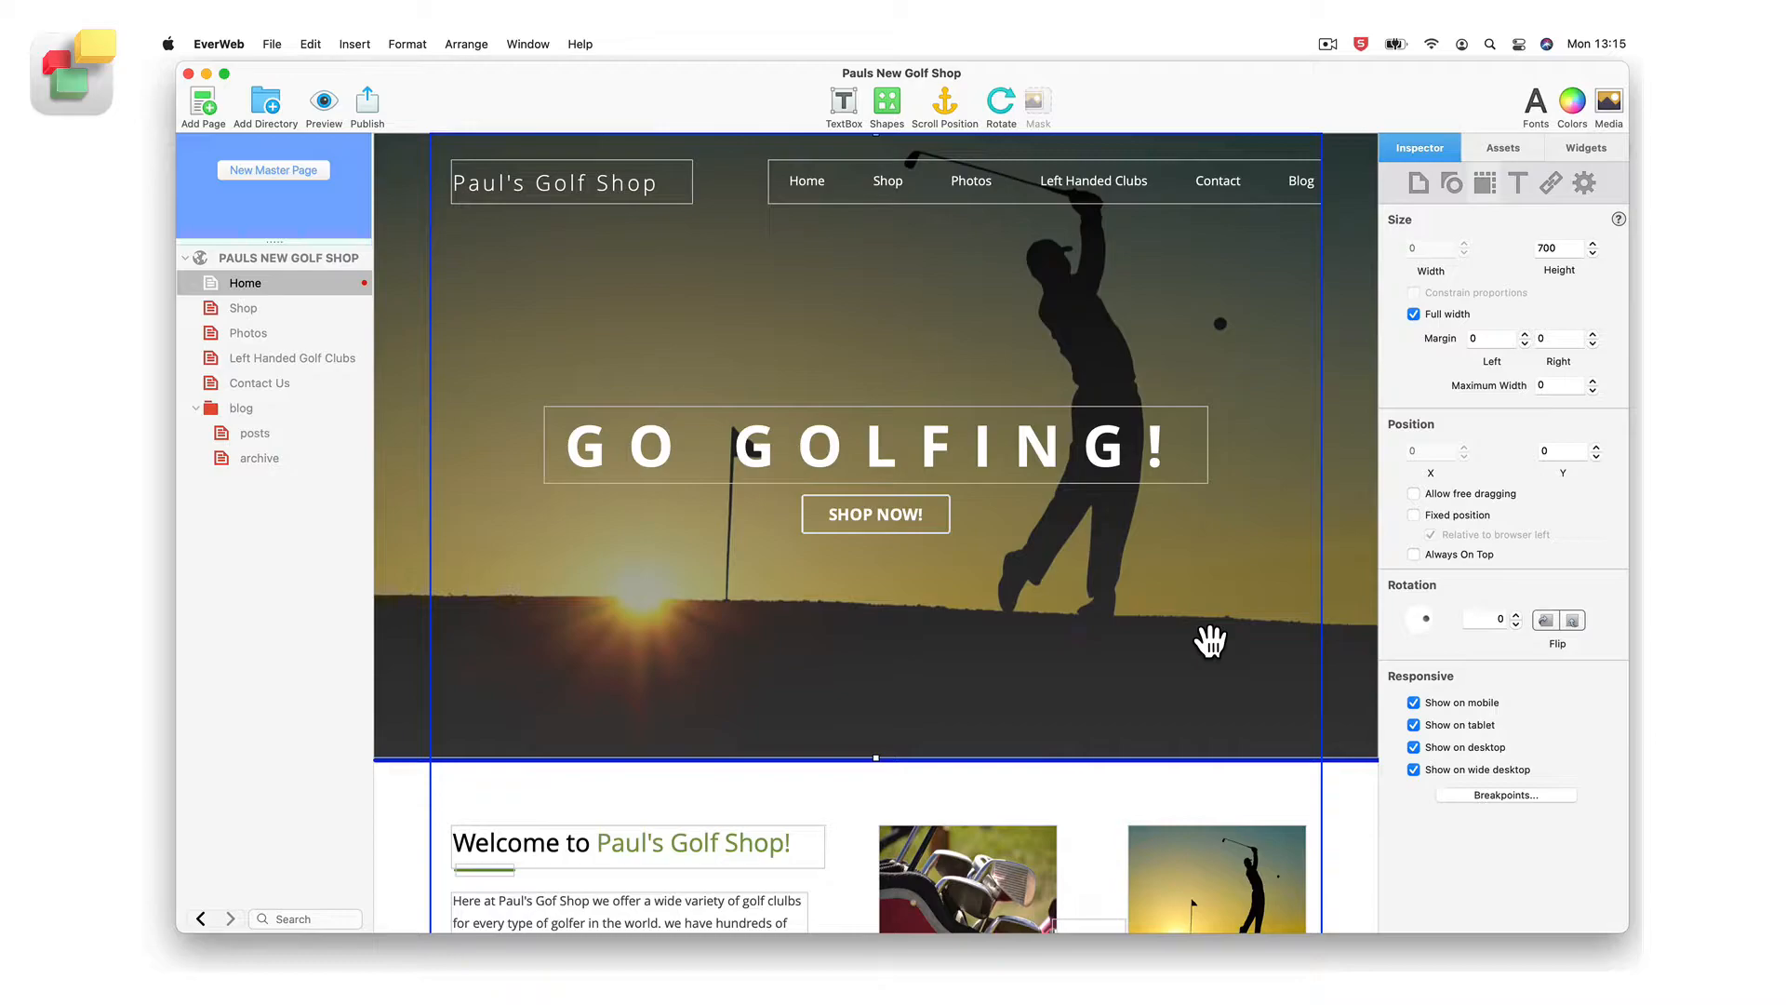
Select the SHOP NOW! text and bring up its hyperlink settings in the Inspector
scroll(down, 3)
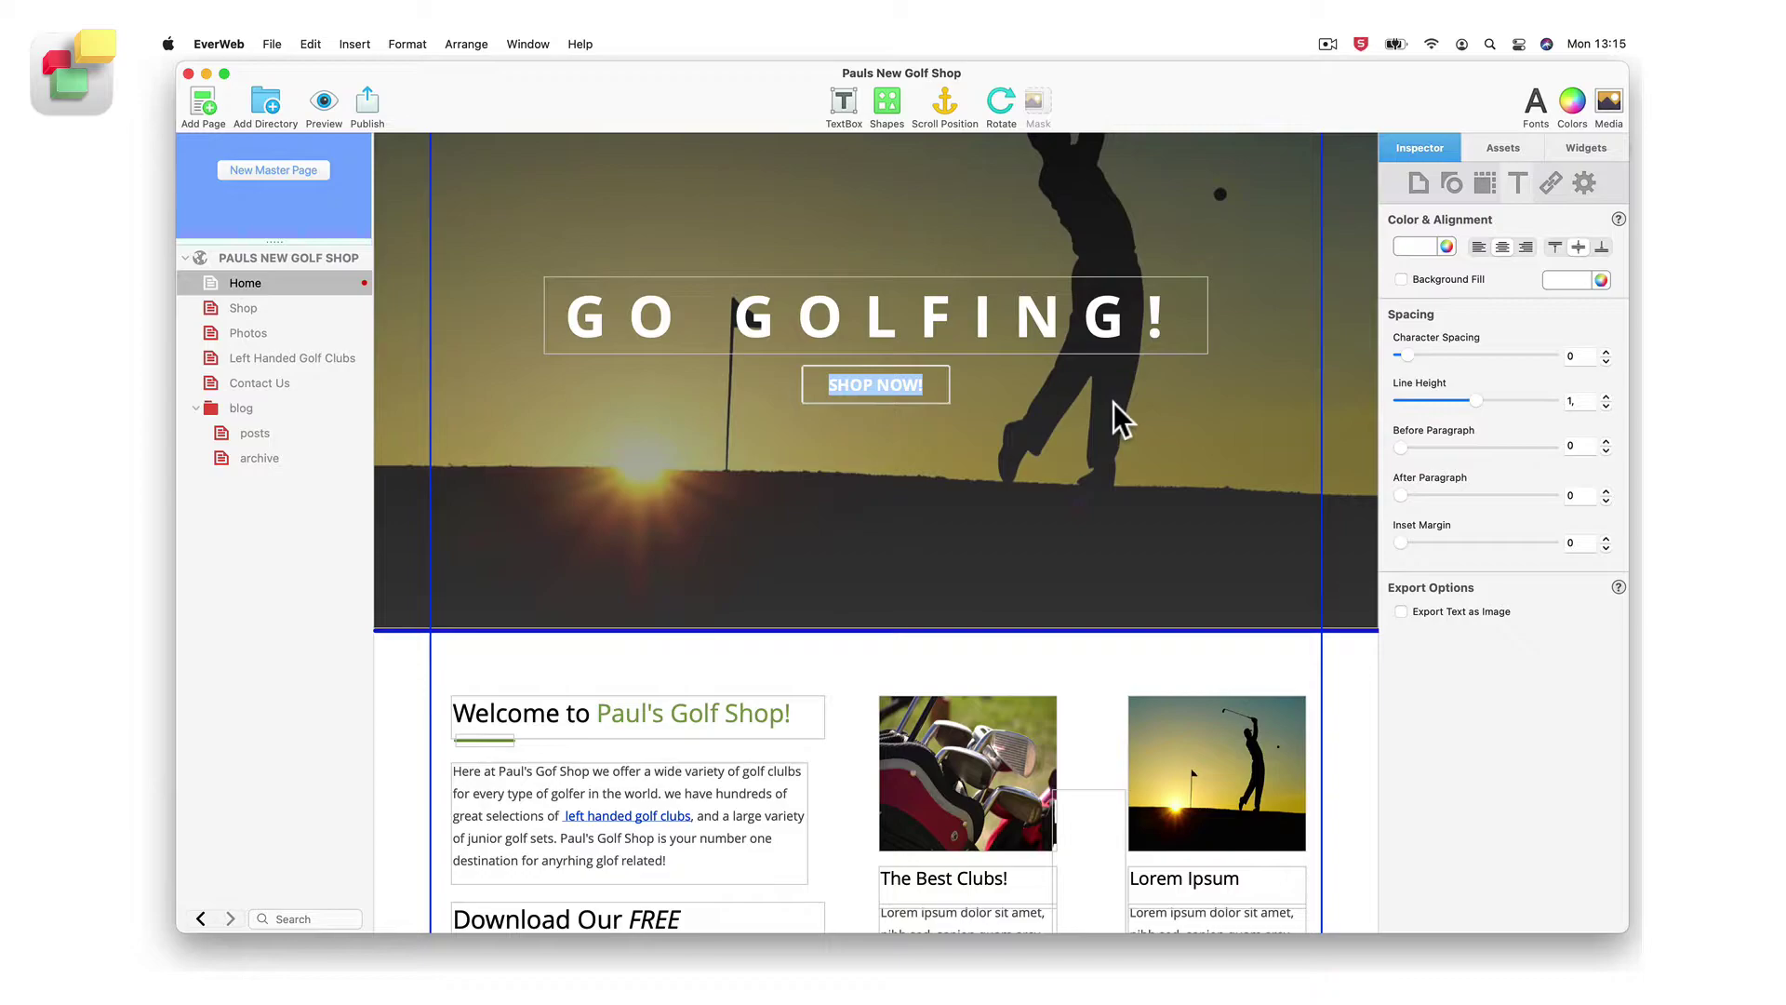
click(1551, 182)
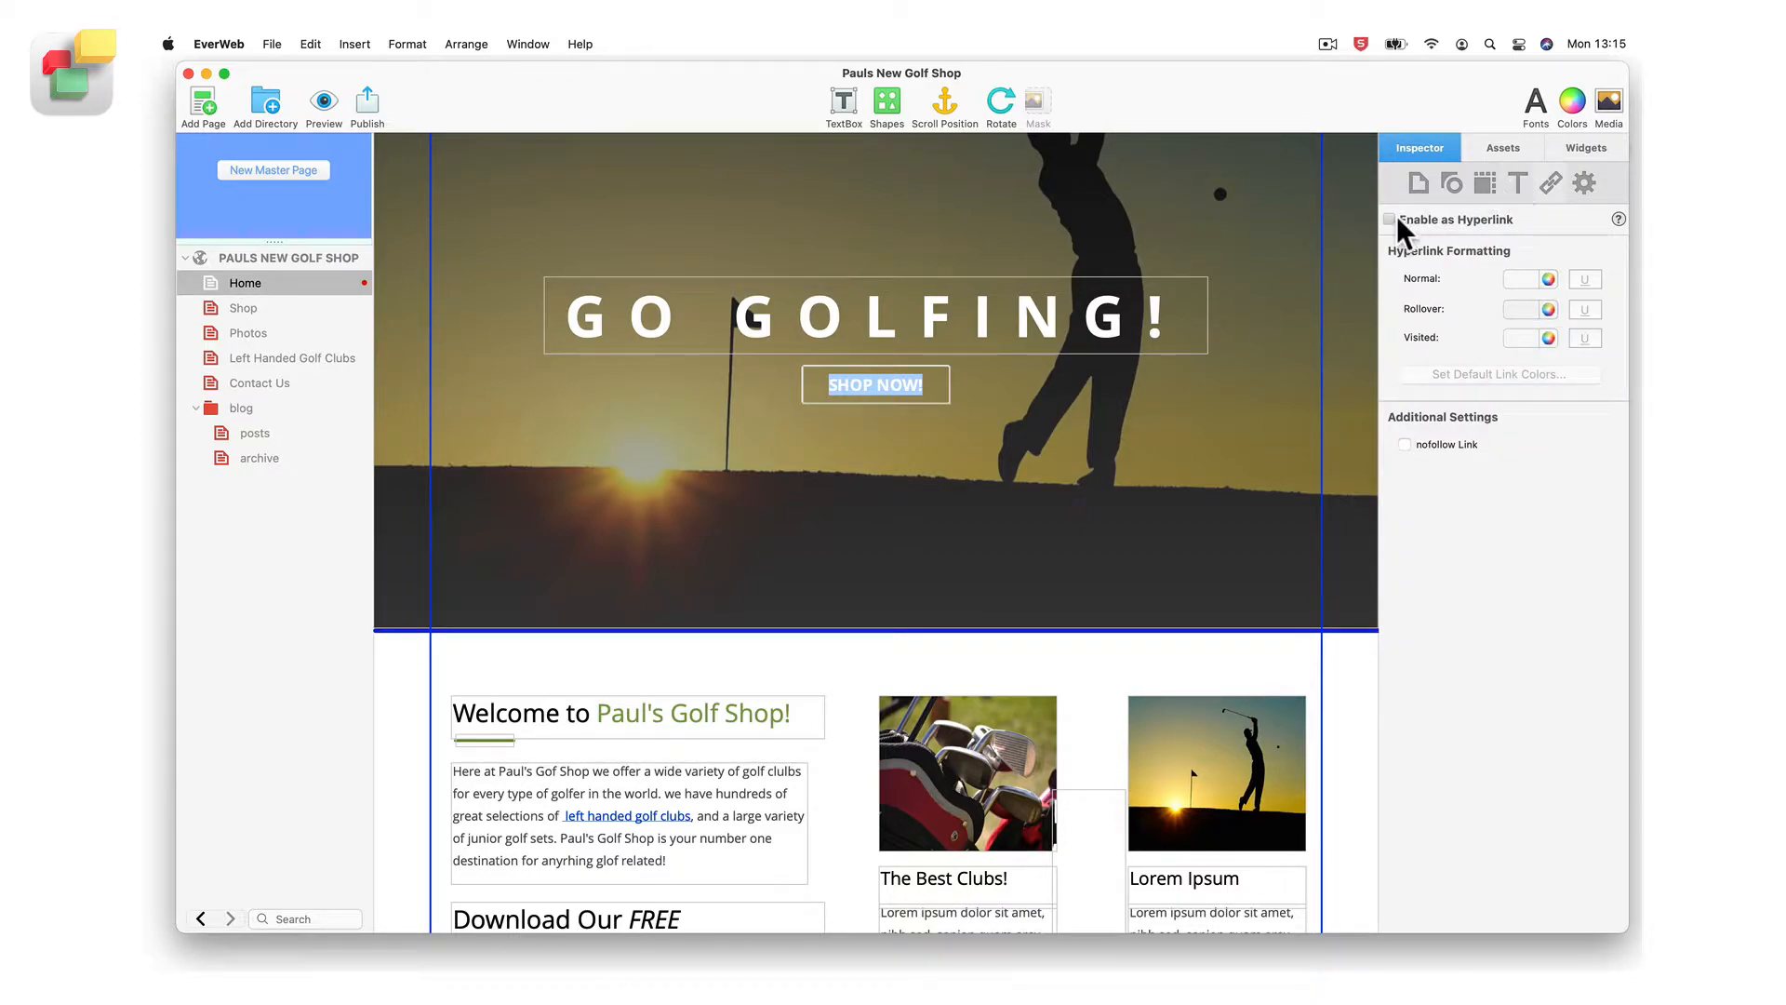
Enable SHOP NOW! as a hyperlink to one of the site's pages, pointing at the Shop page
click(1389, 219)
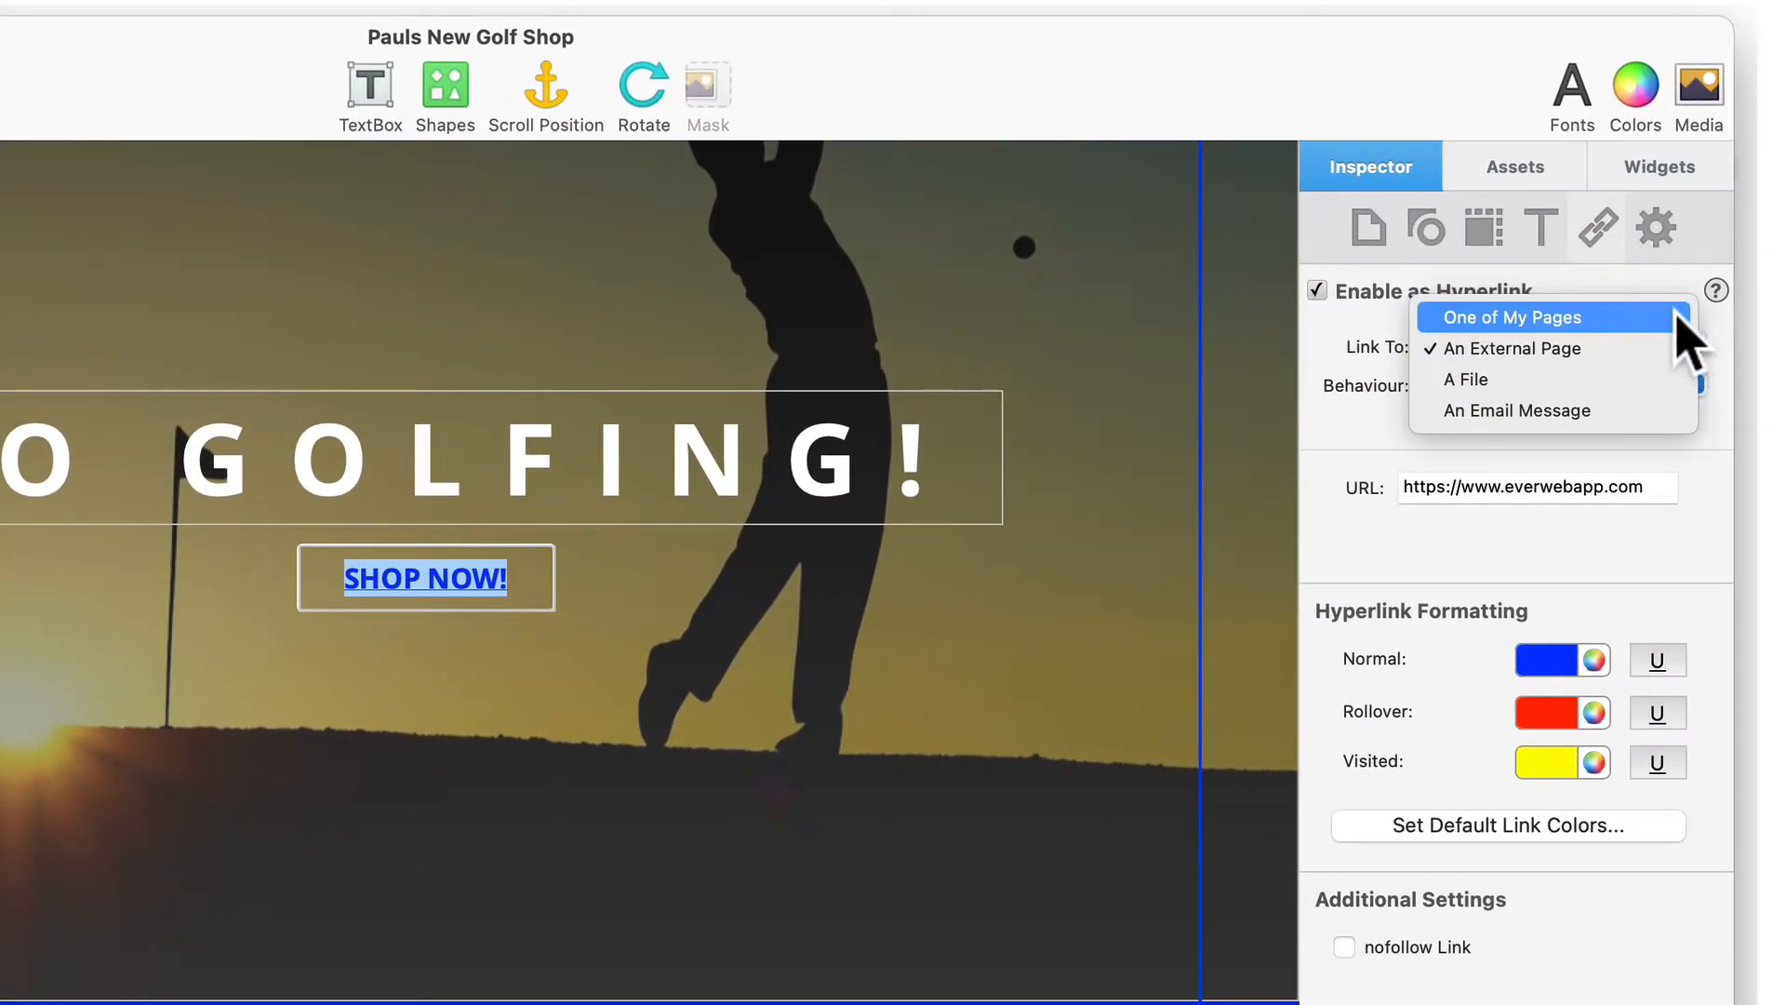
click(1510, 317)
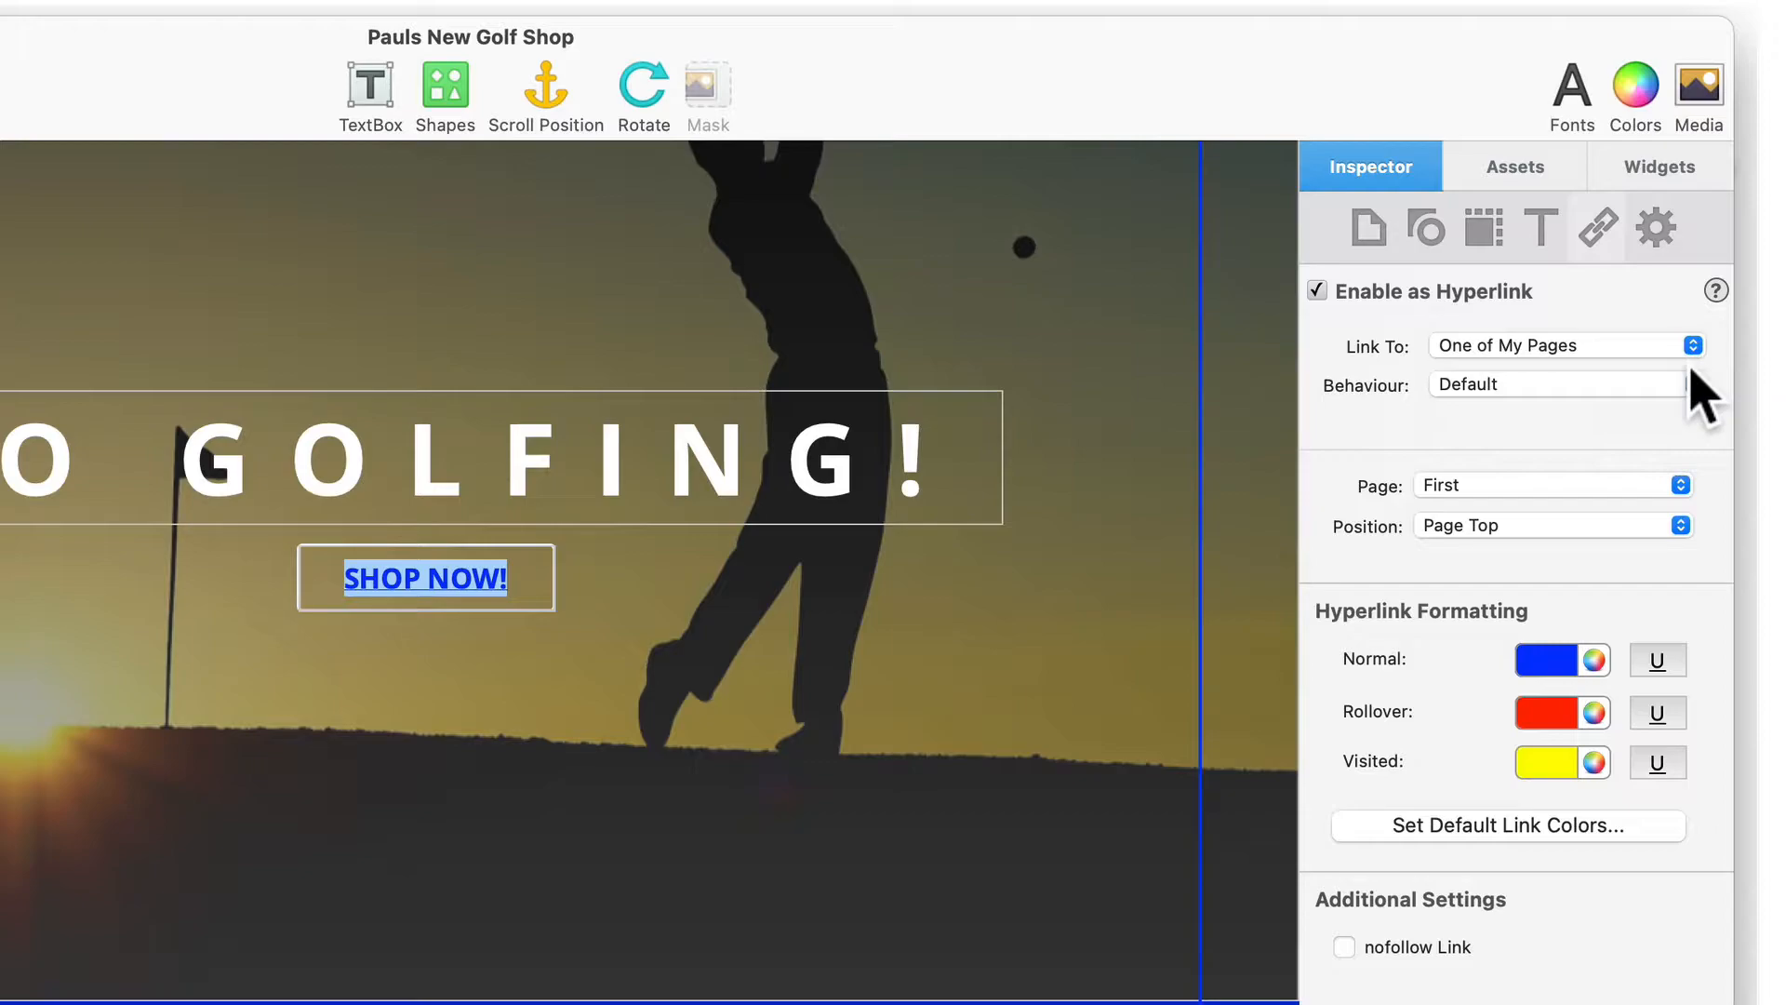
click(1552, 484)
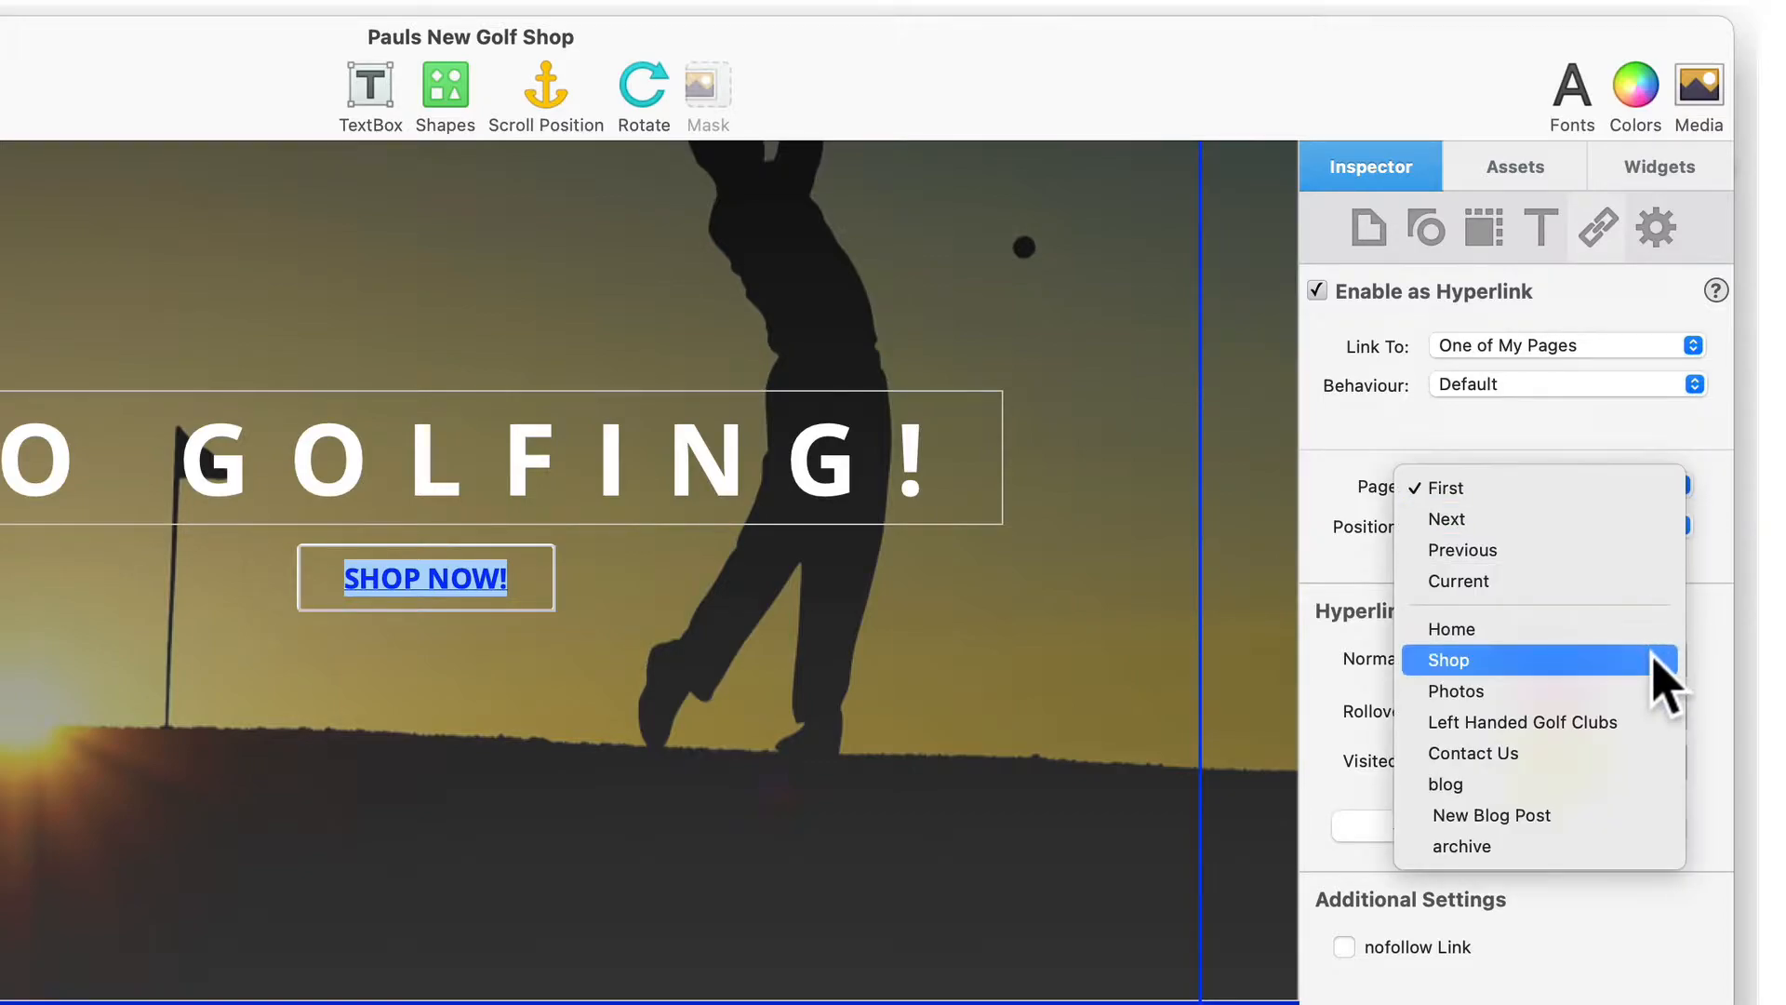
click(1448, 658)
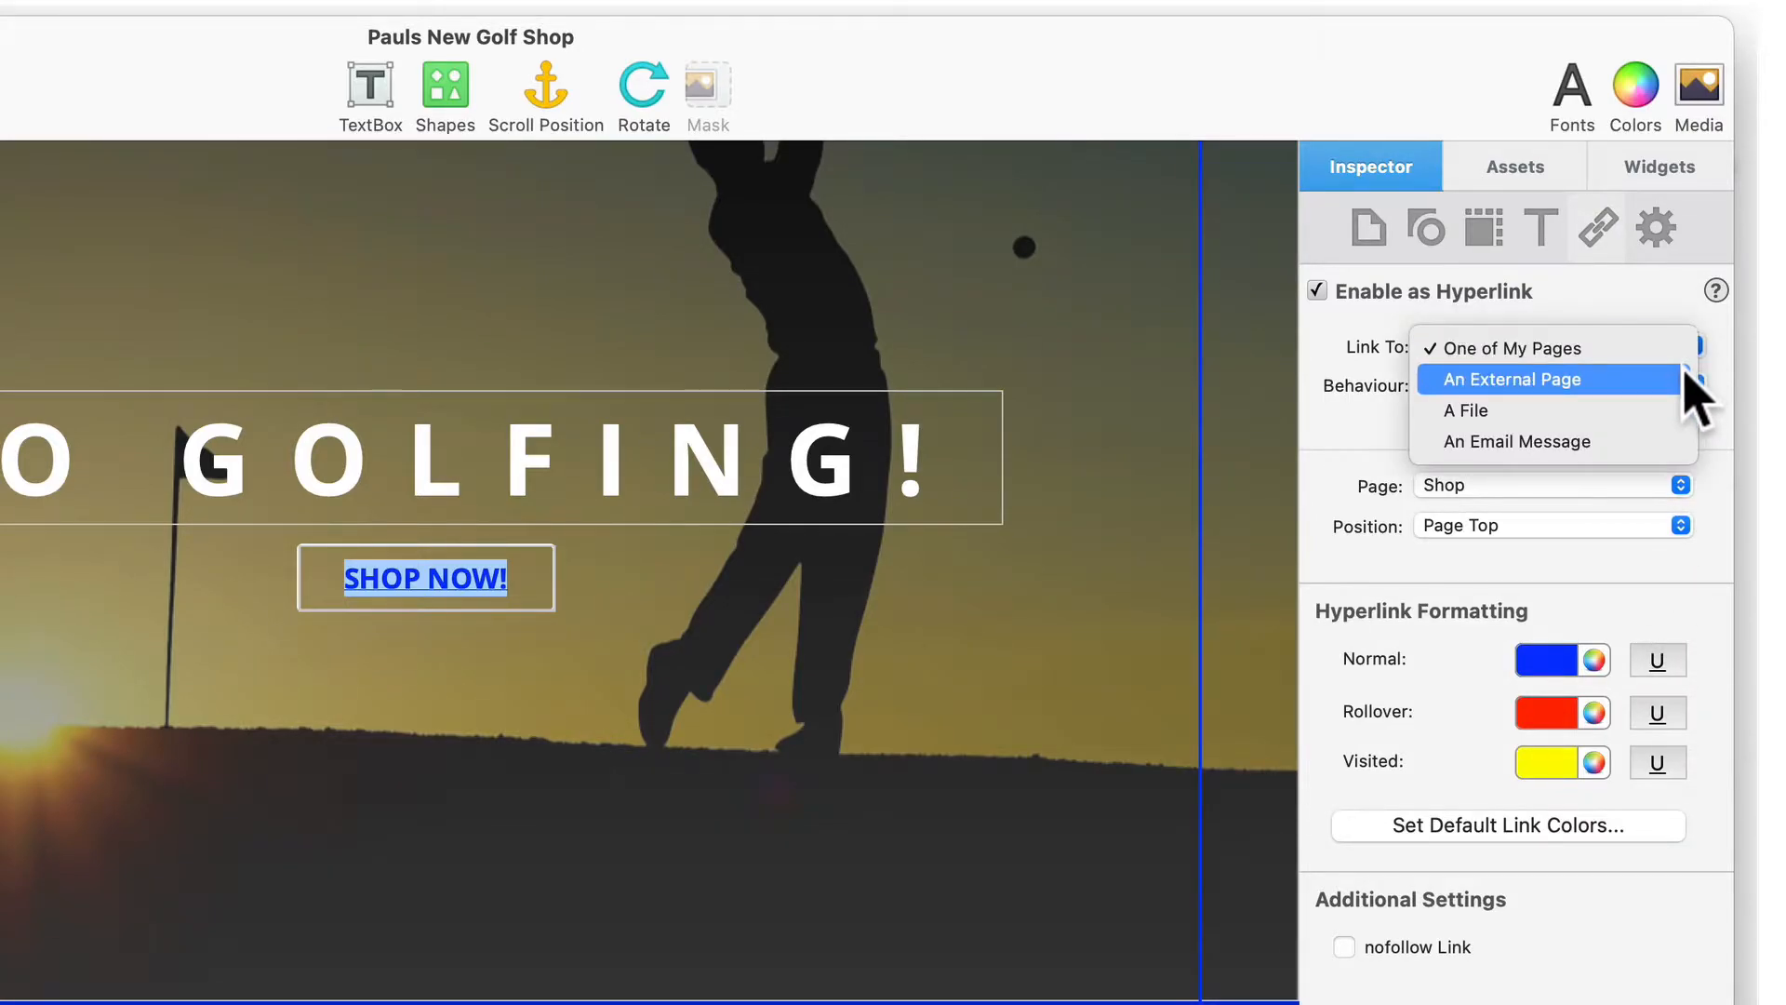
Switch the link to an external page with its behaviour set to Open in New Window
click(1510, 379)
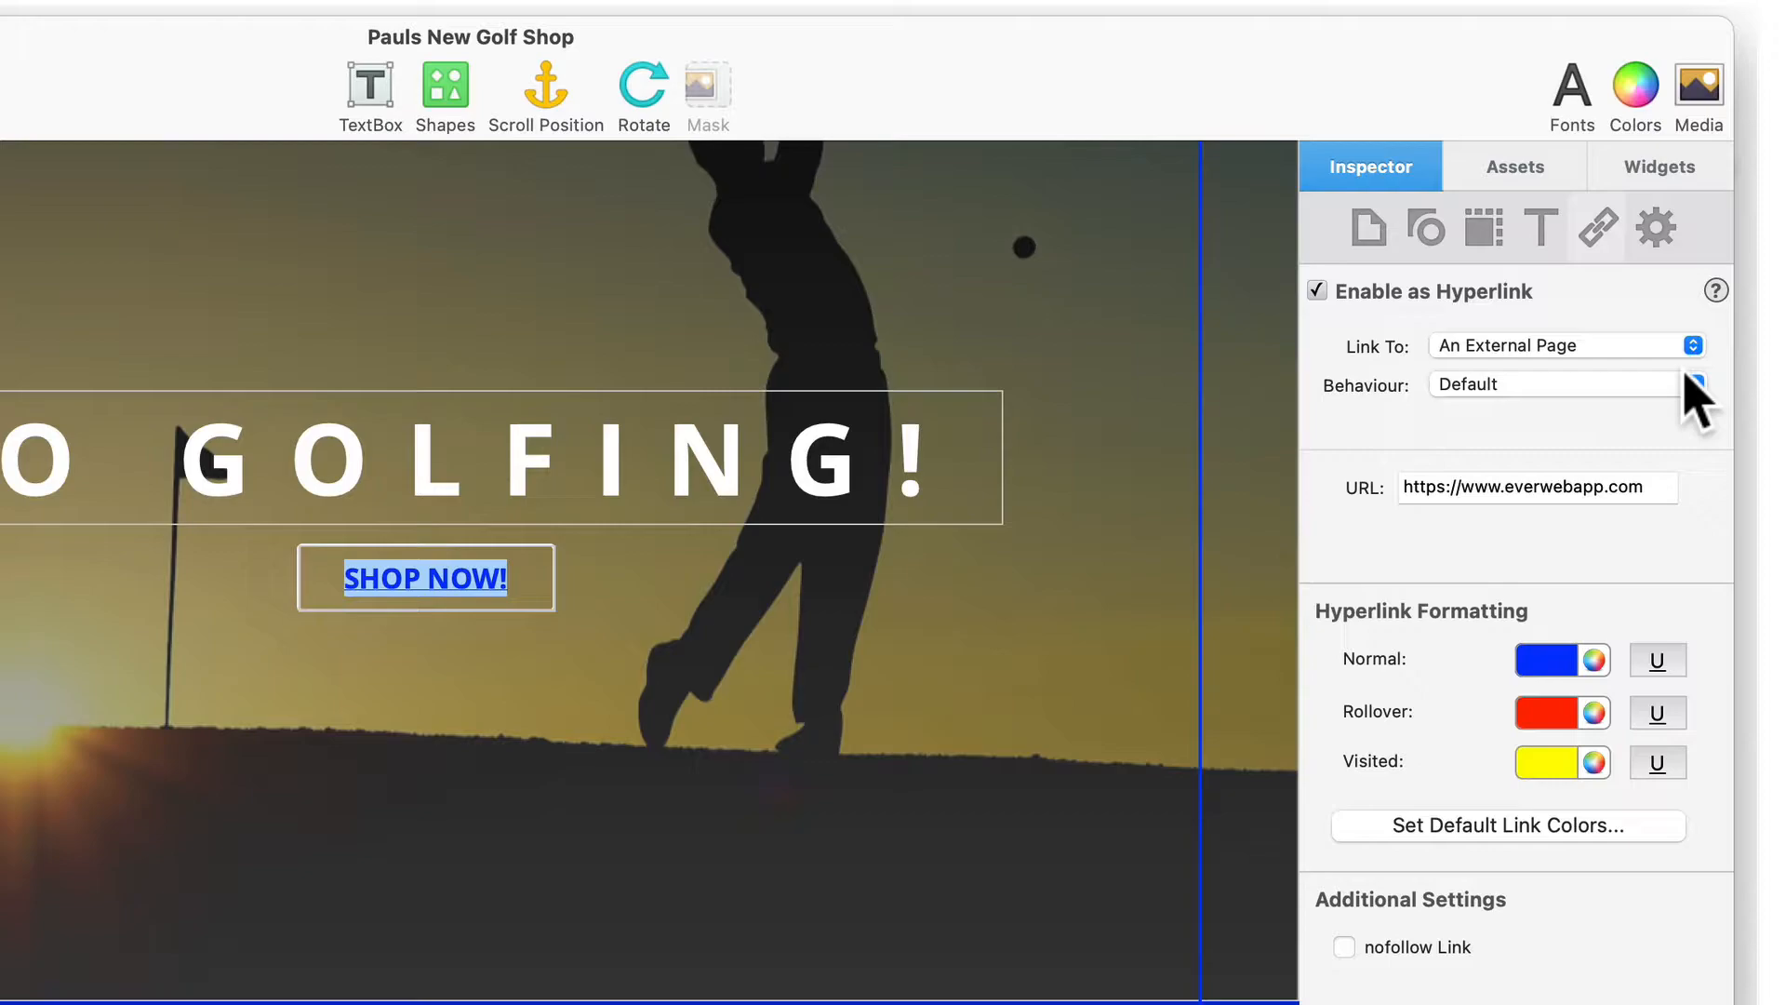
click(1537, 488)
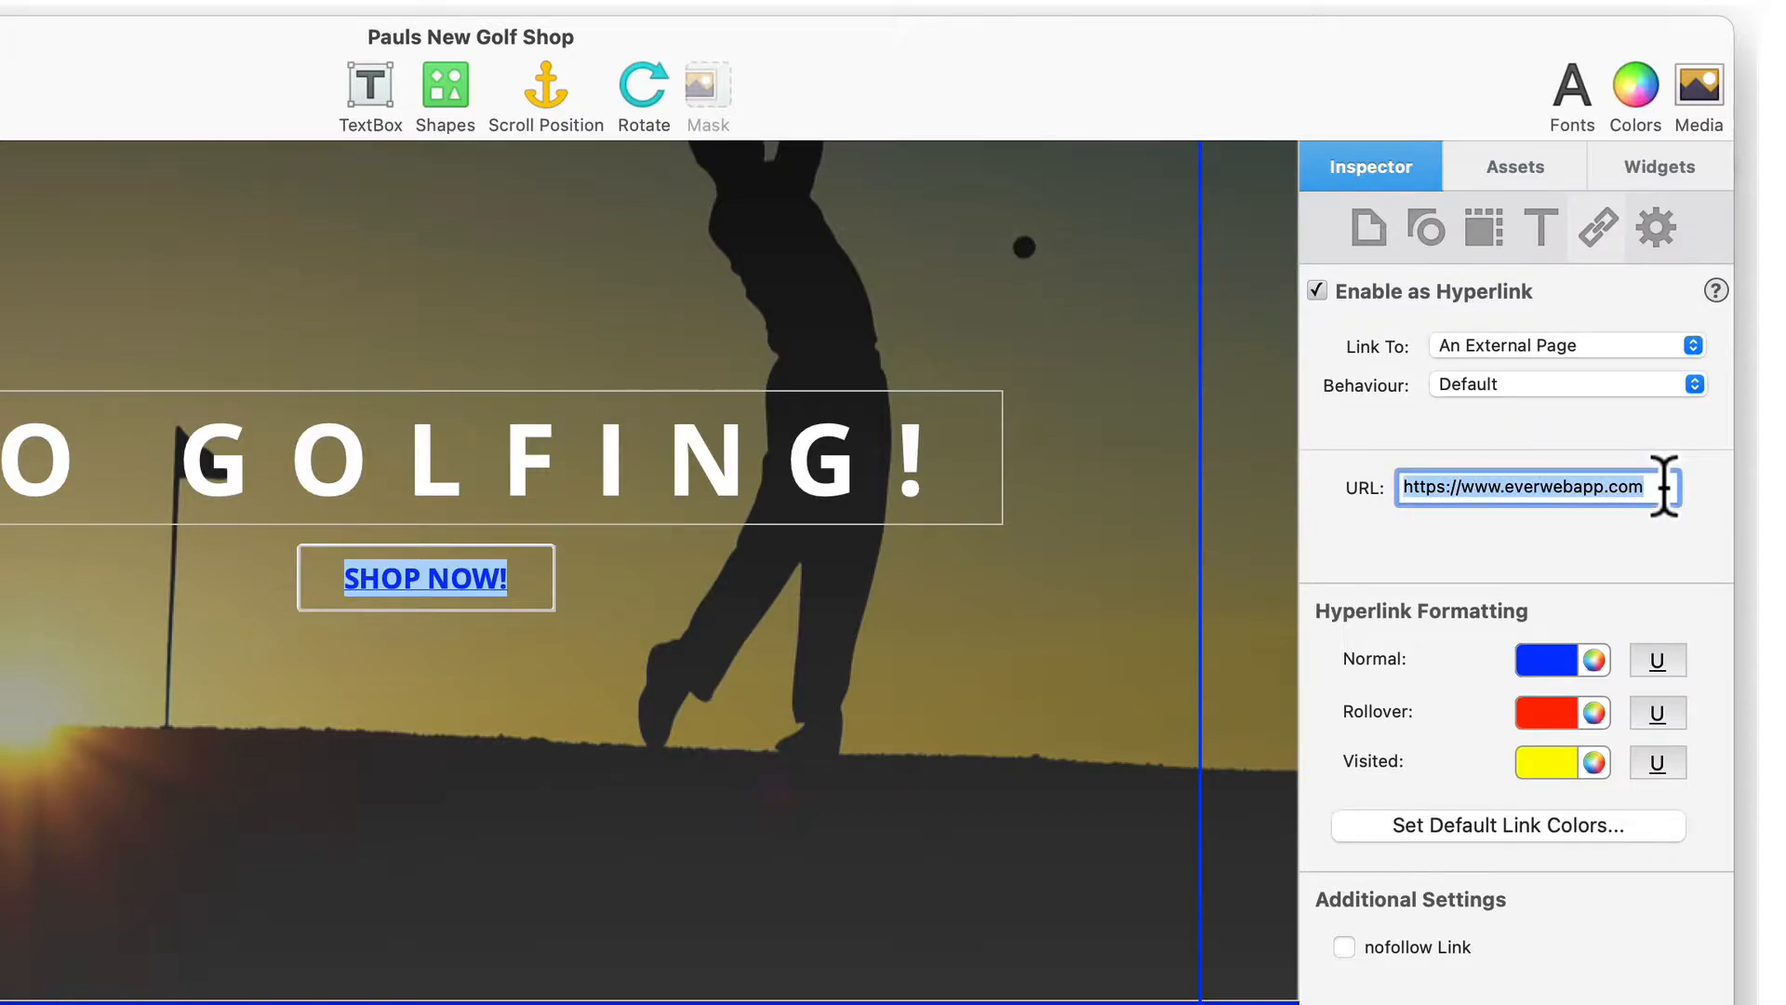
click(1693, 383)
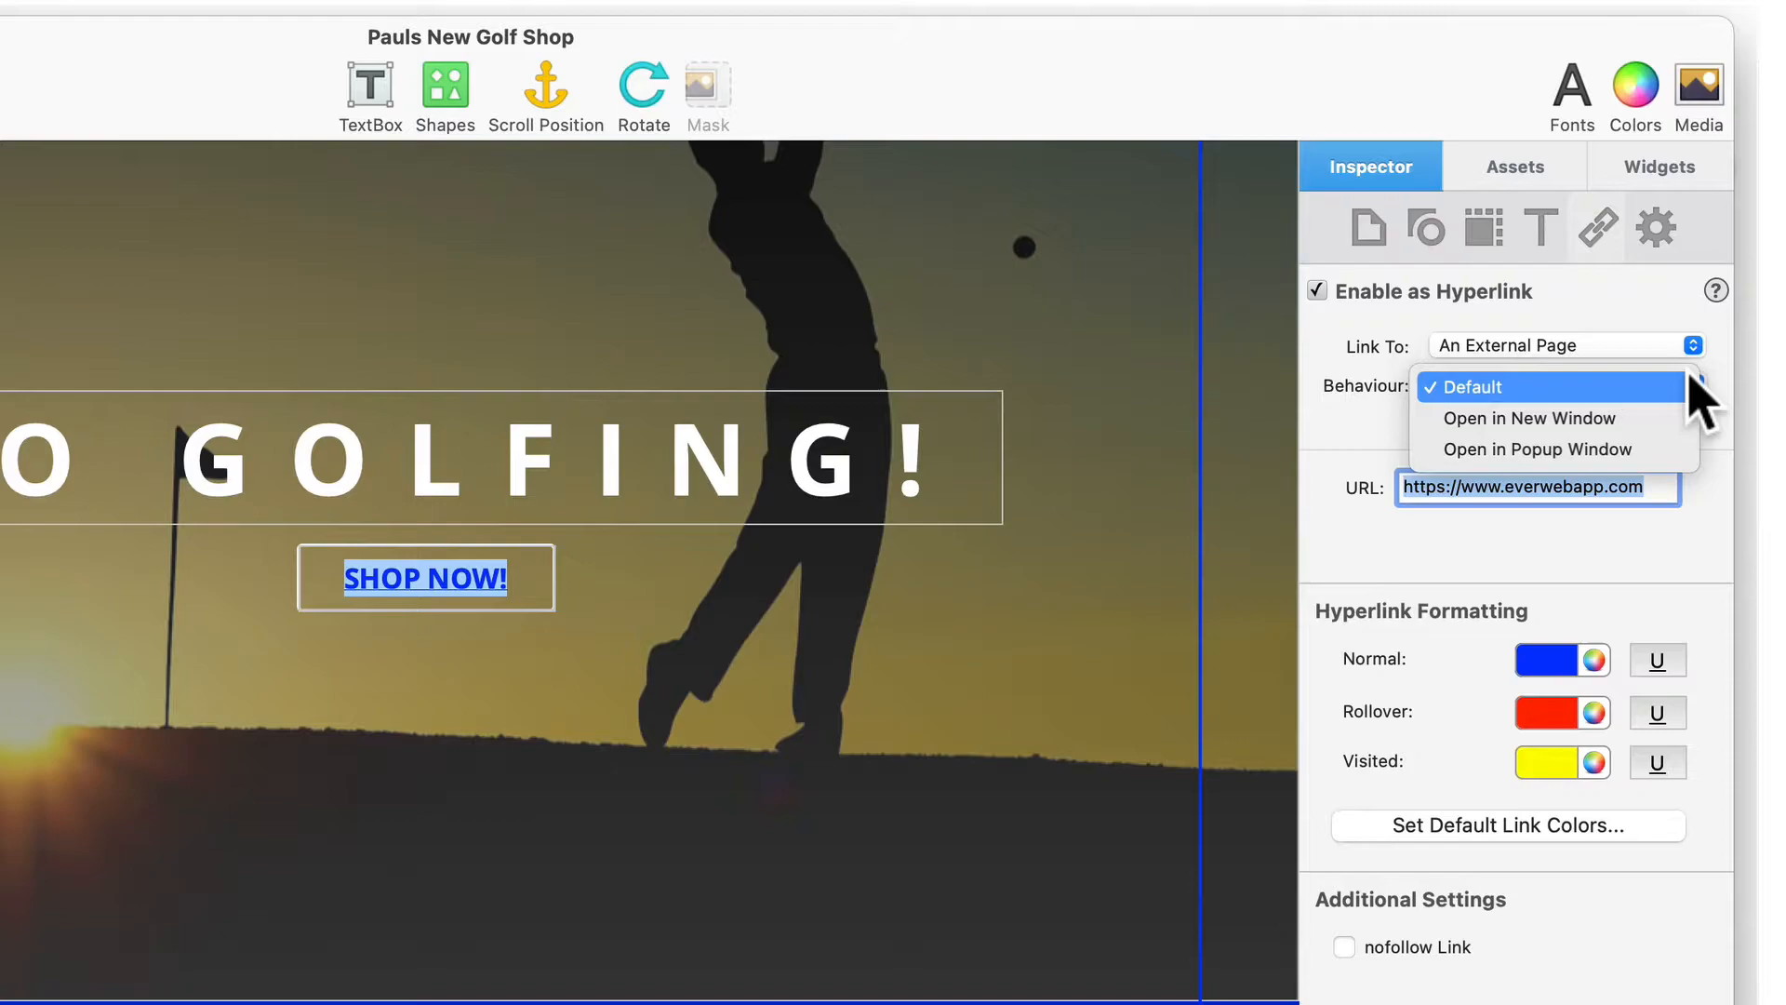
mouse_move(1529, 416)
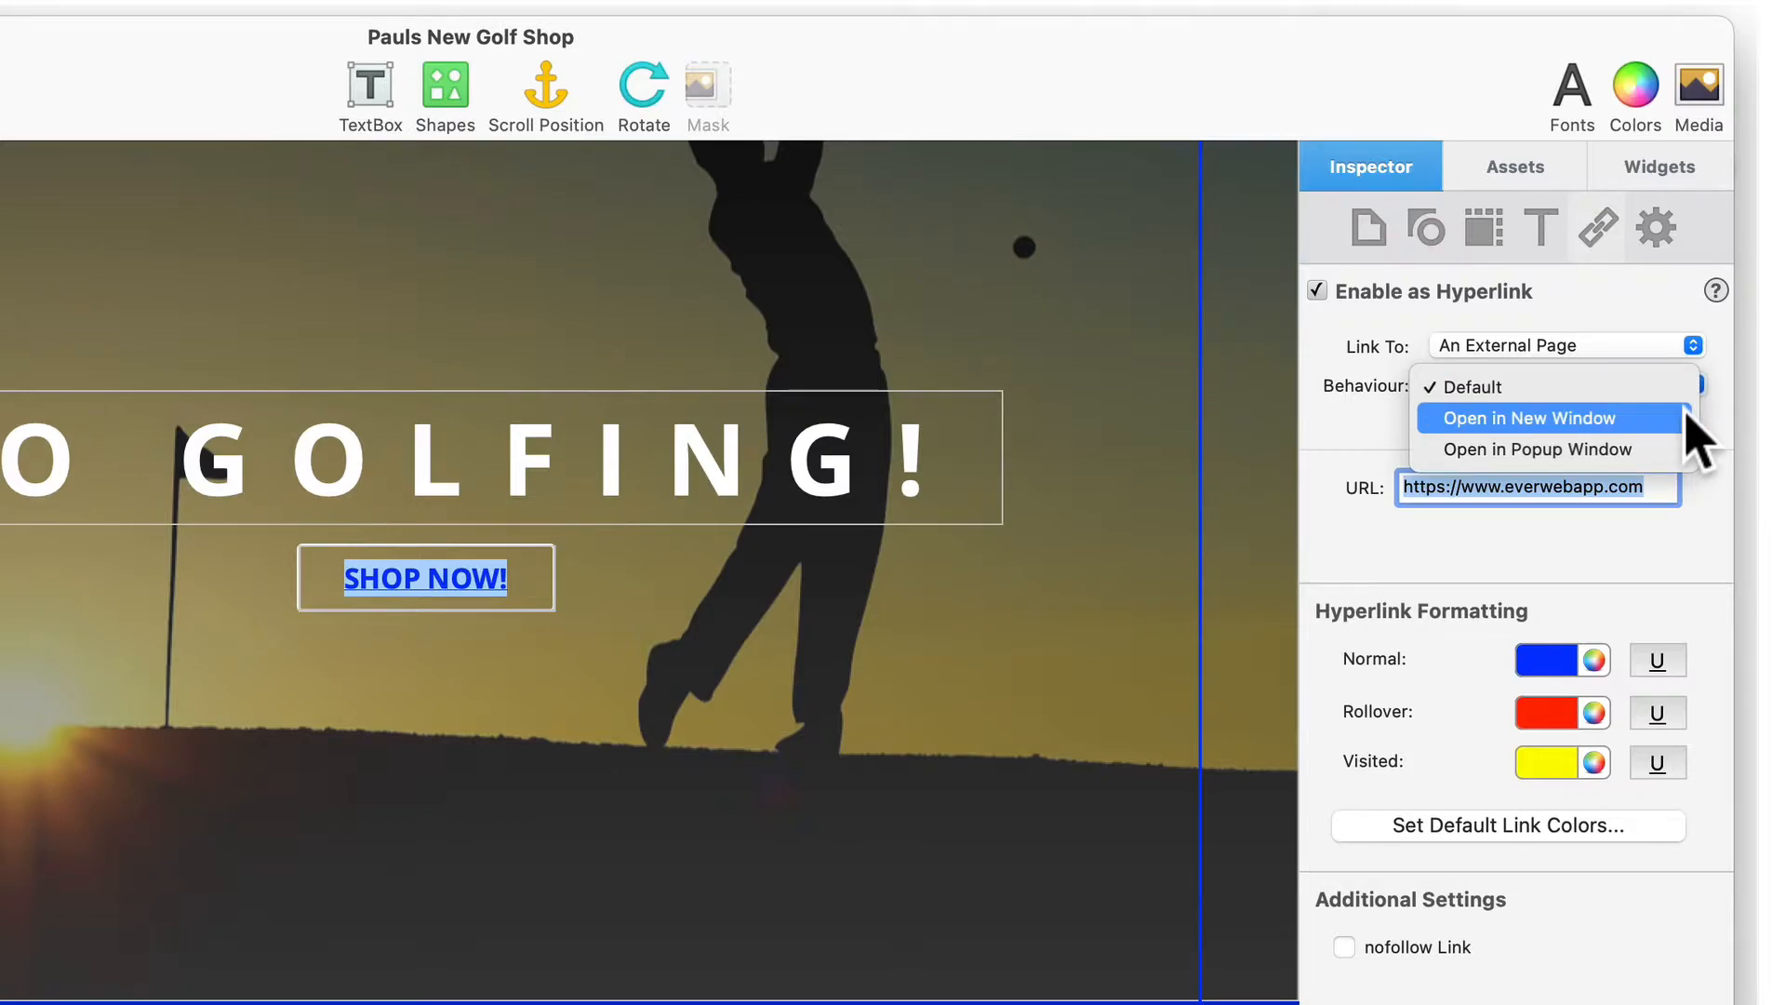
click(1564, 346)
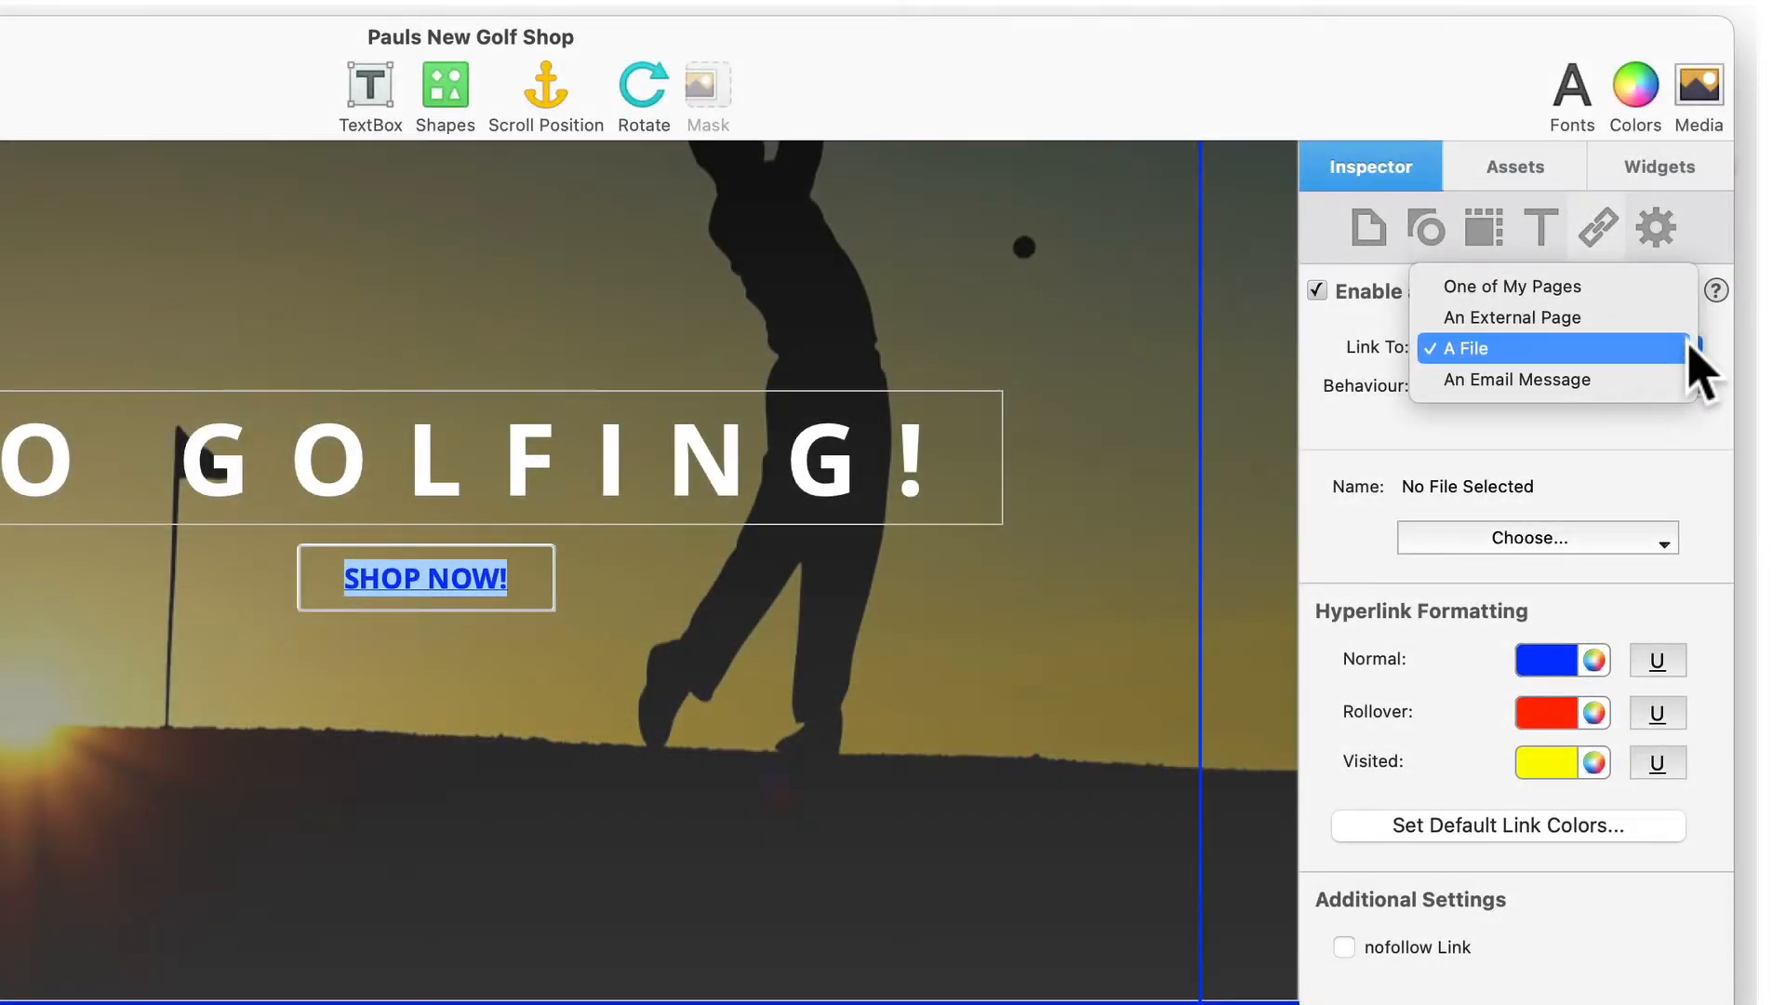
Link SHOP NOW! to the file Pauls Golf Accessories.pdf, keeping Default behaviour
click(1466, 350)
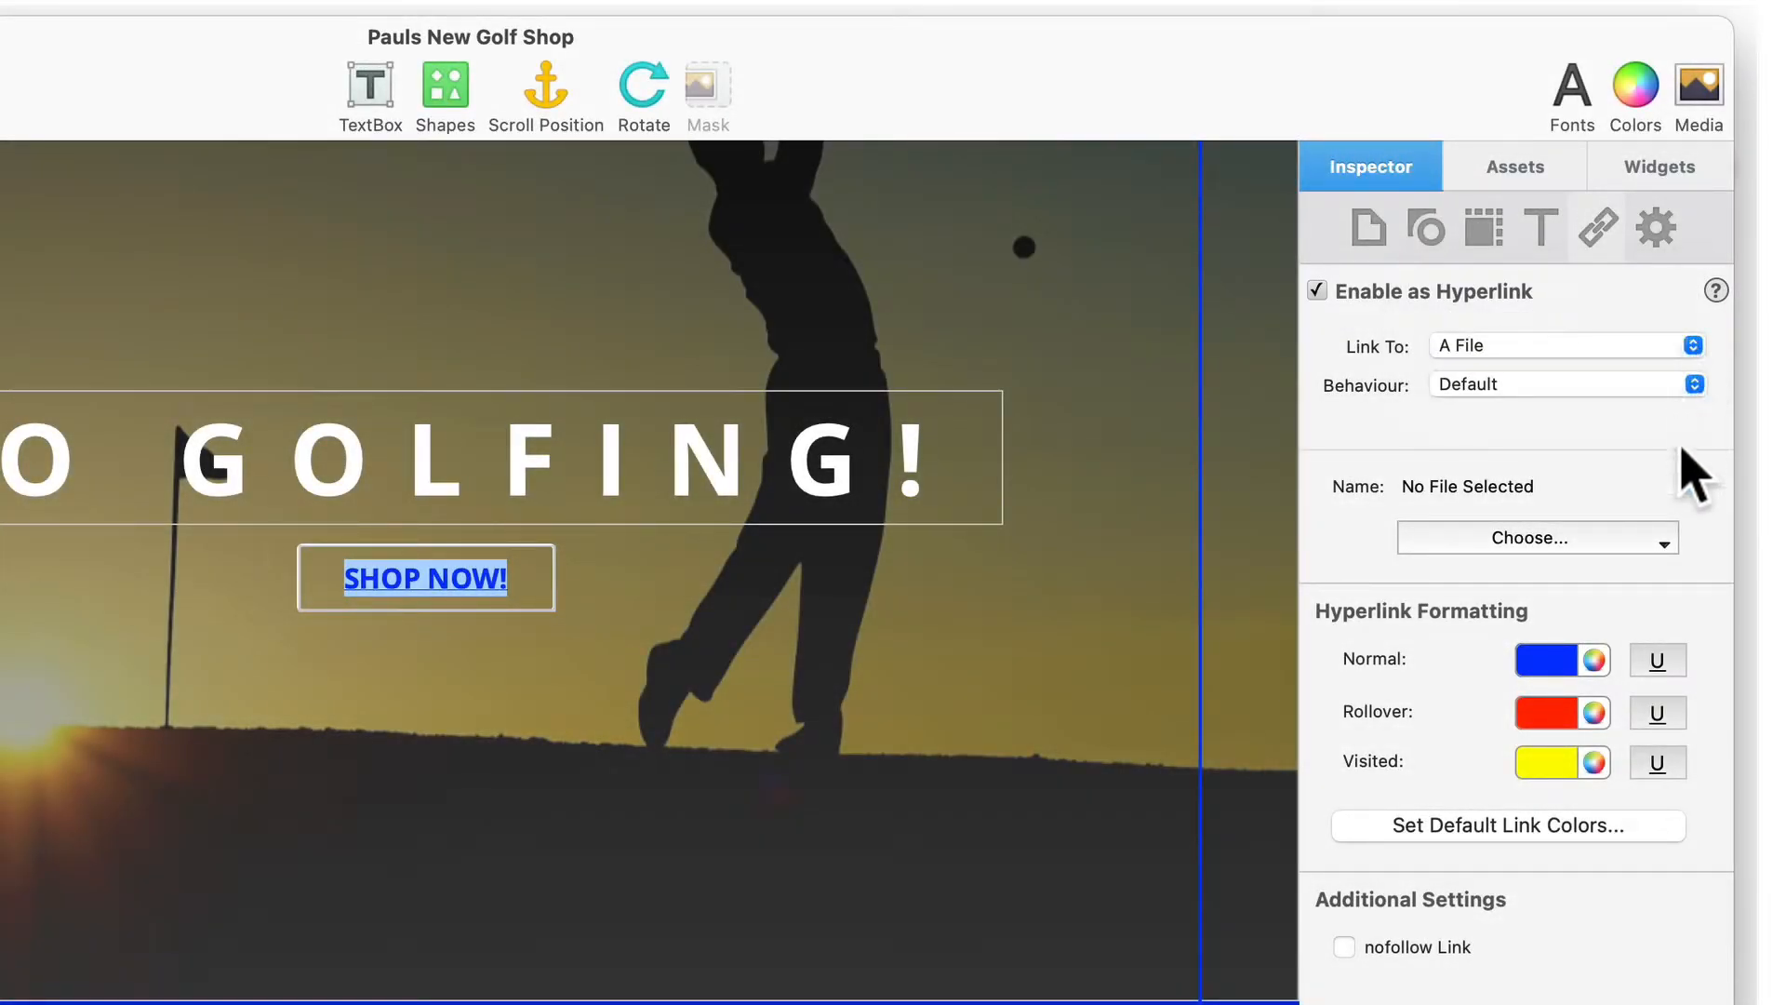
click(1537, 537)
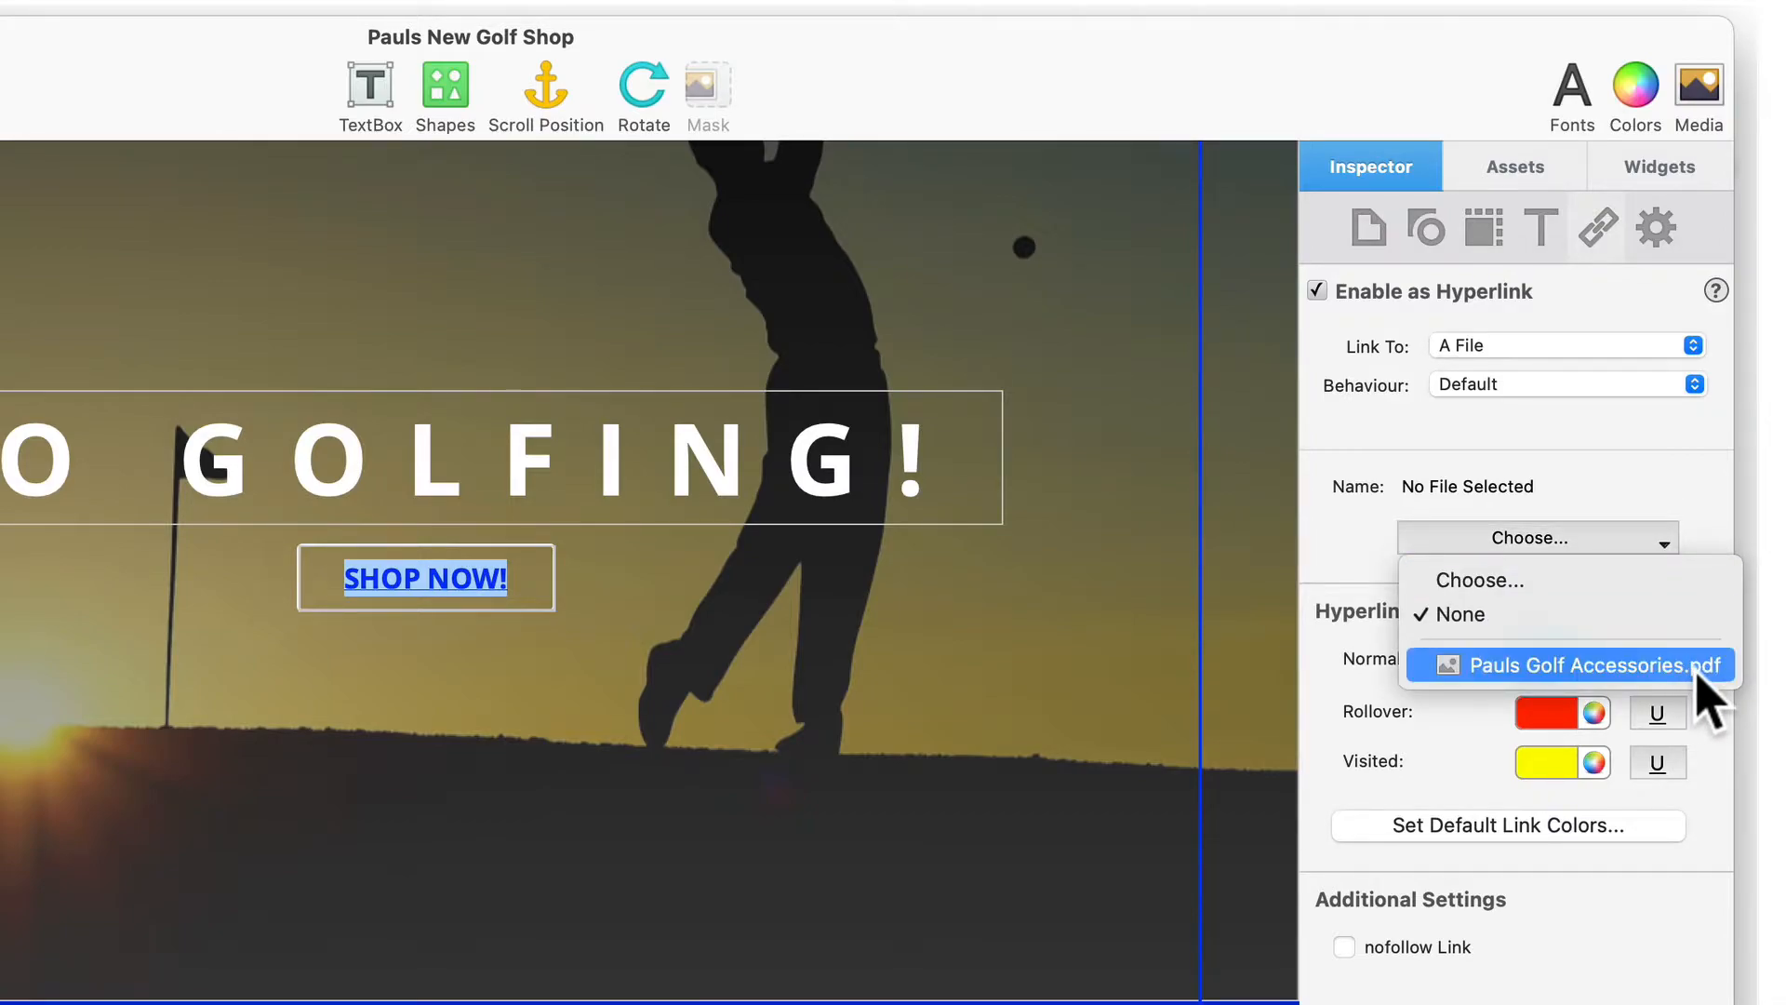
click(1570, 664)
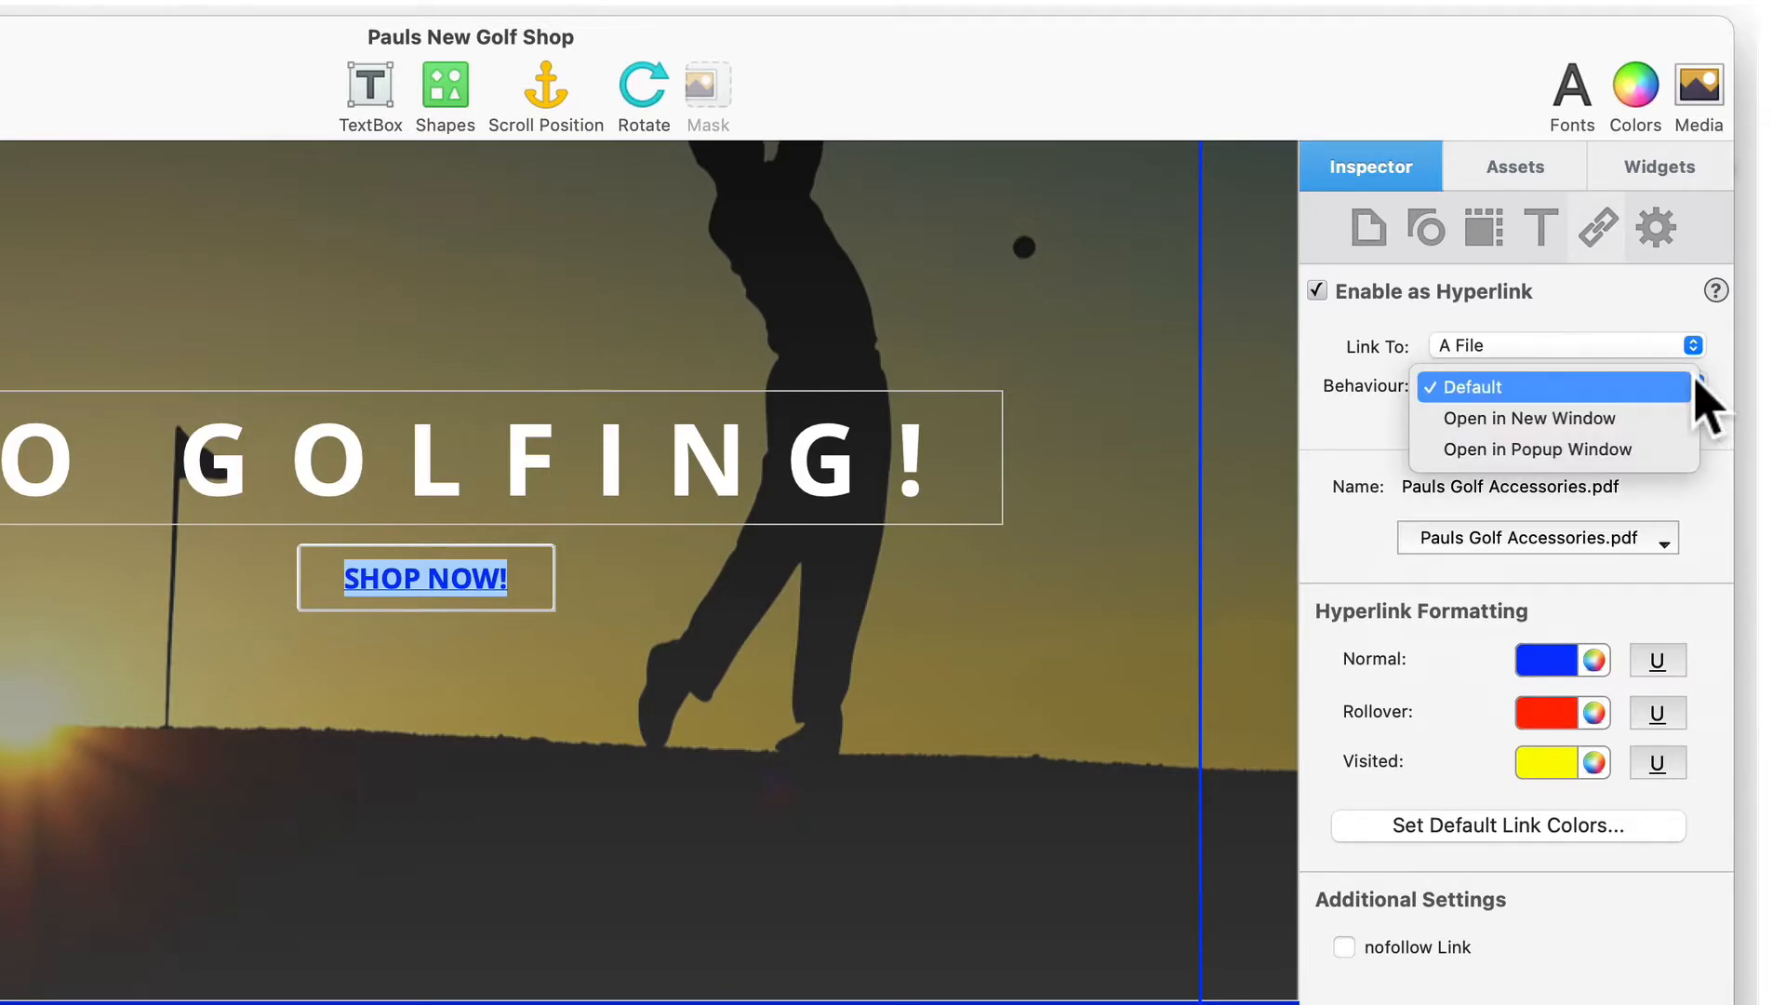
mouse_move(1529, 417)
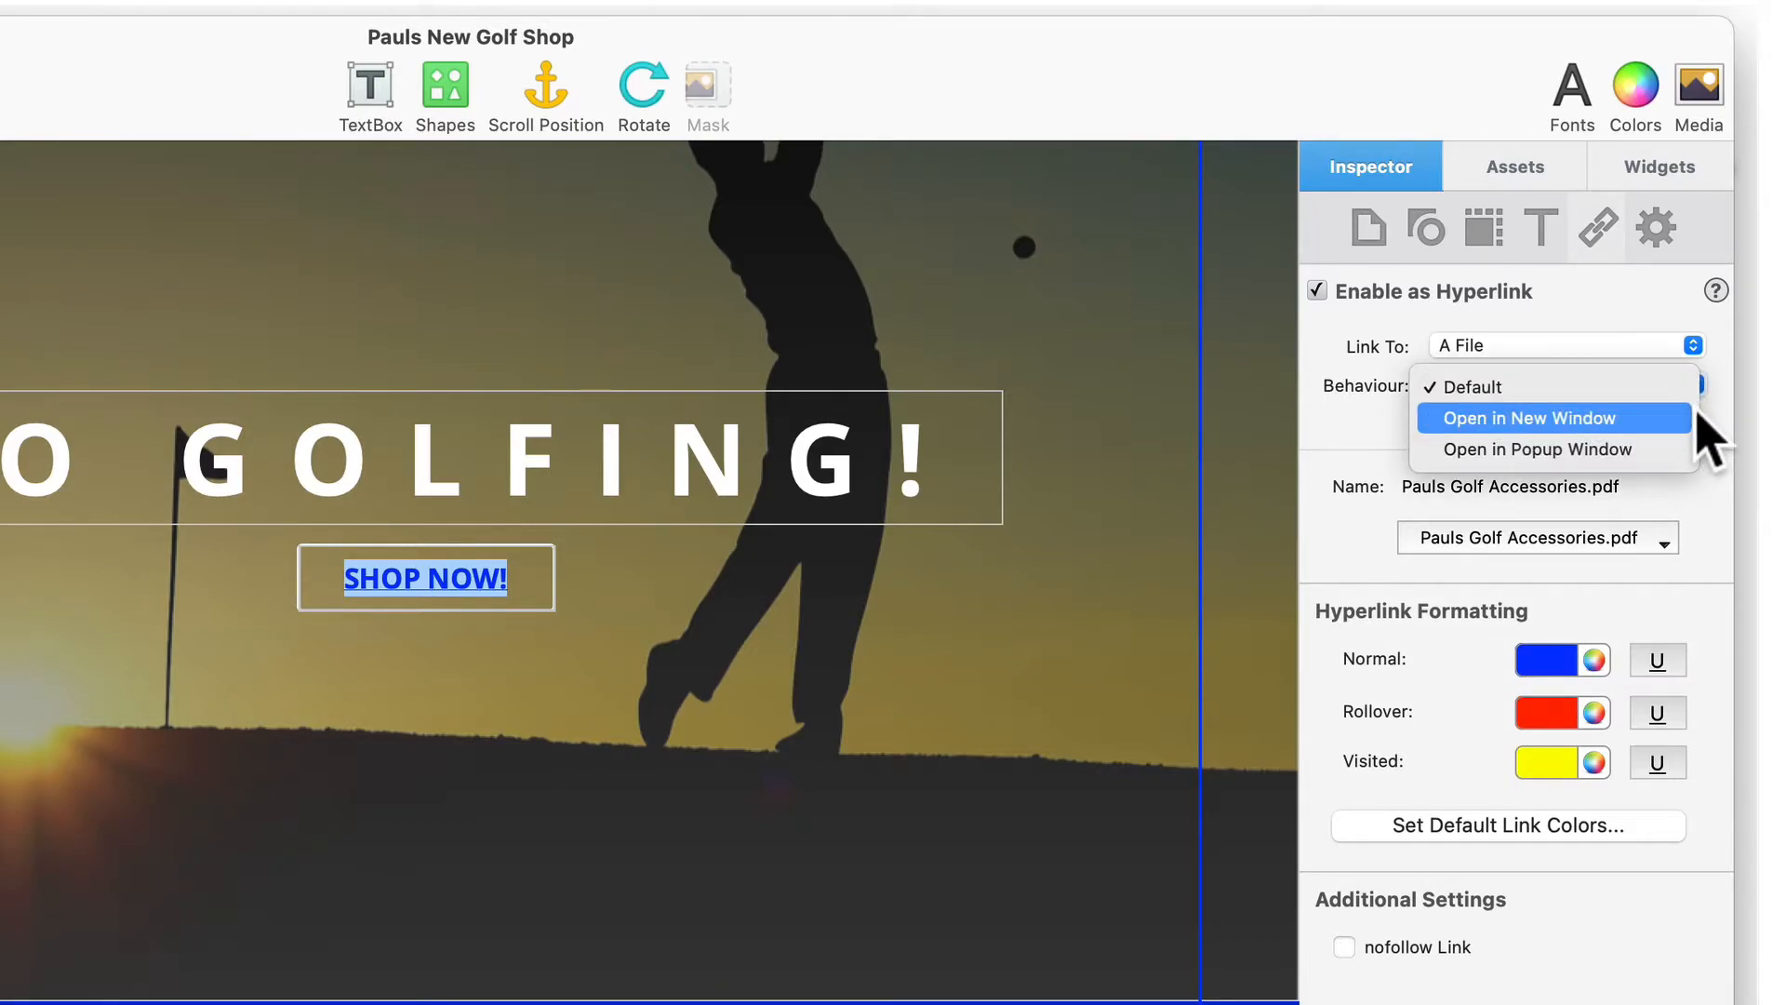
mouse_move(1536, 448)
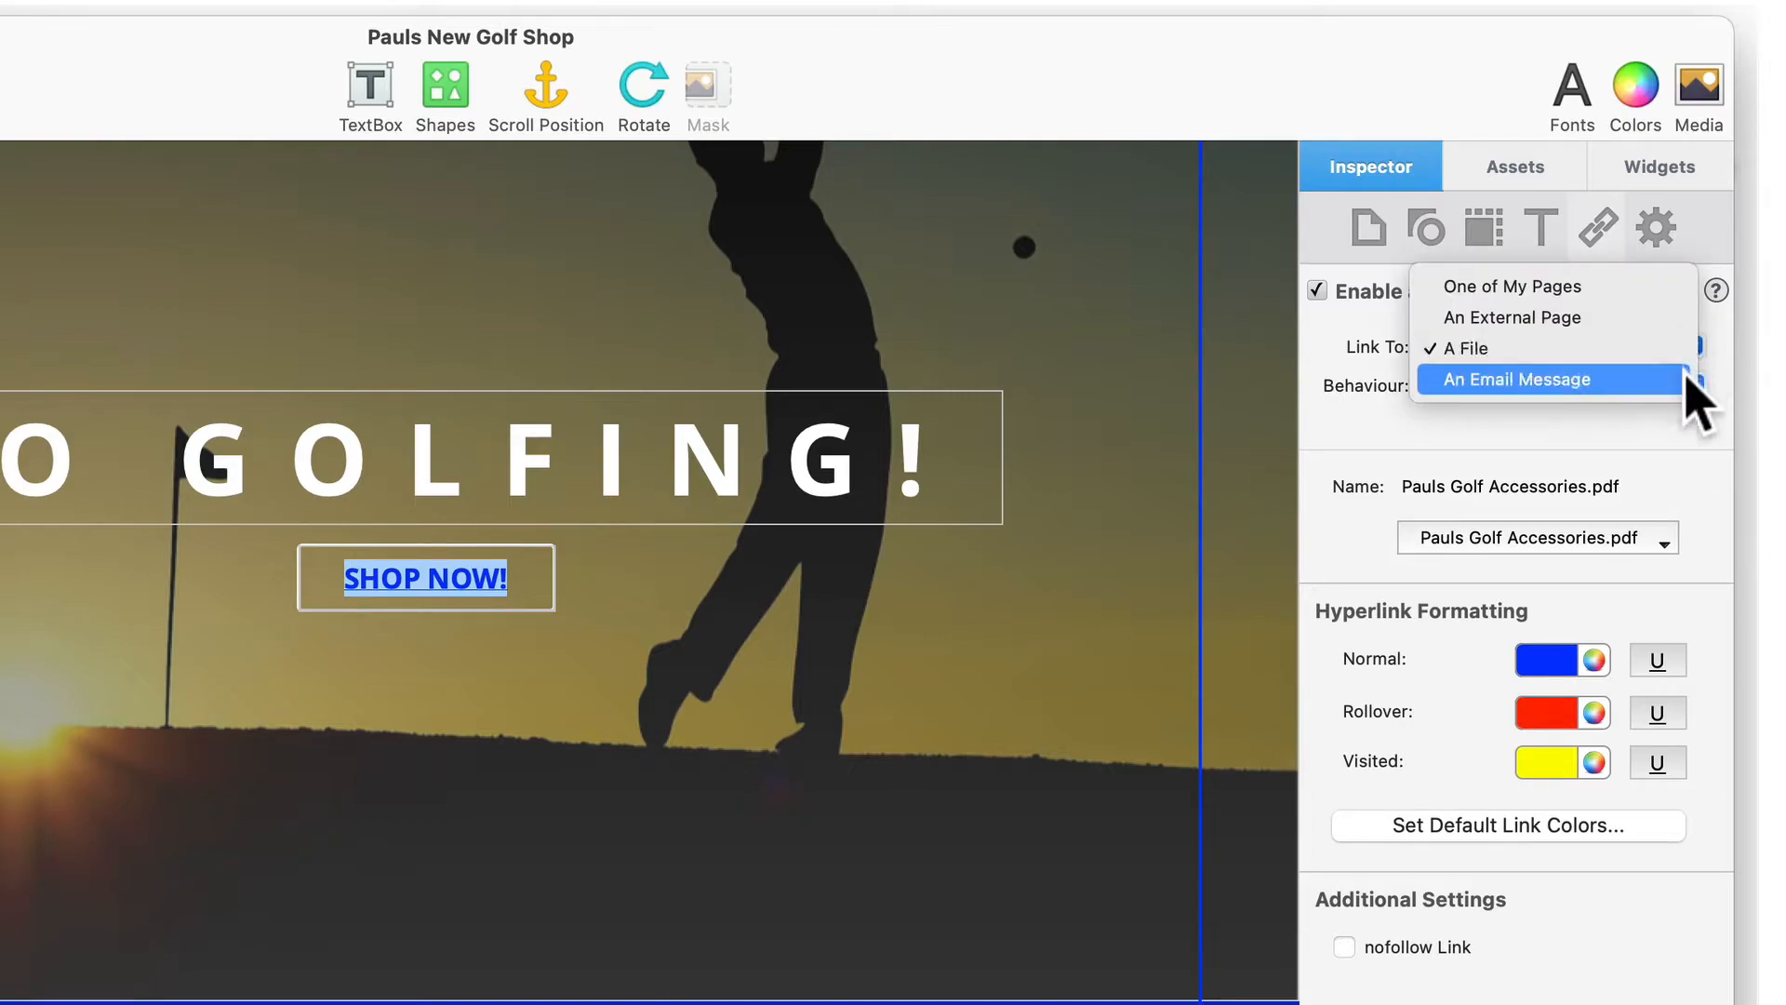
Switch the link to an email message and replace the recipient address in the To field
click(1514, 380)
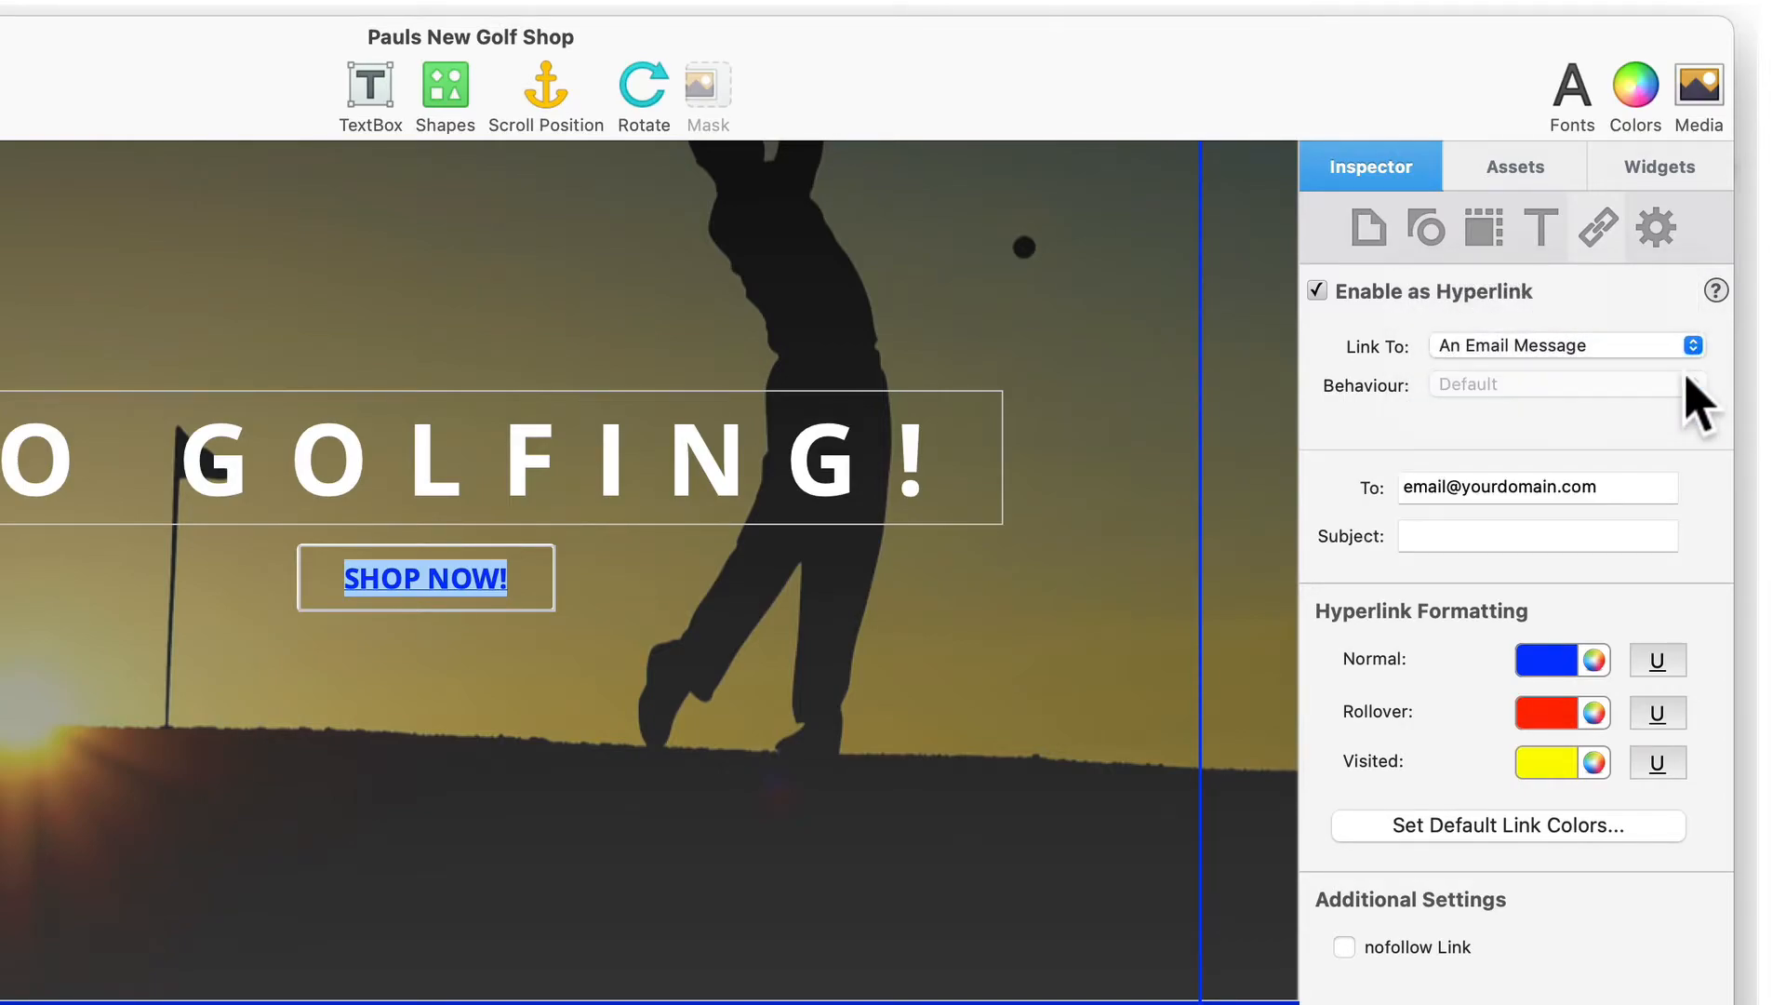
mouse_move(1658, 513)
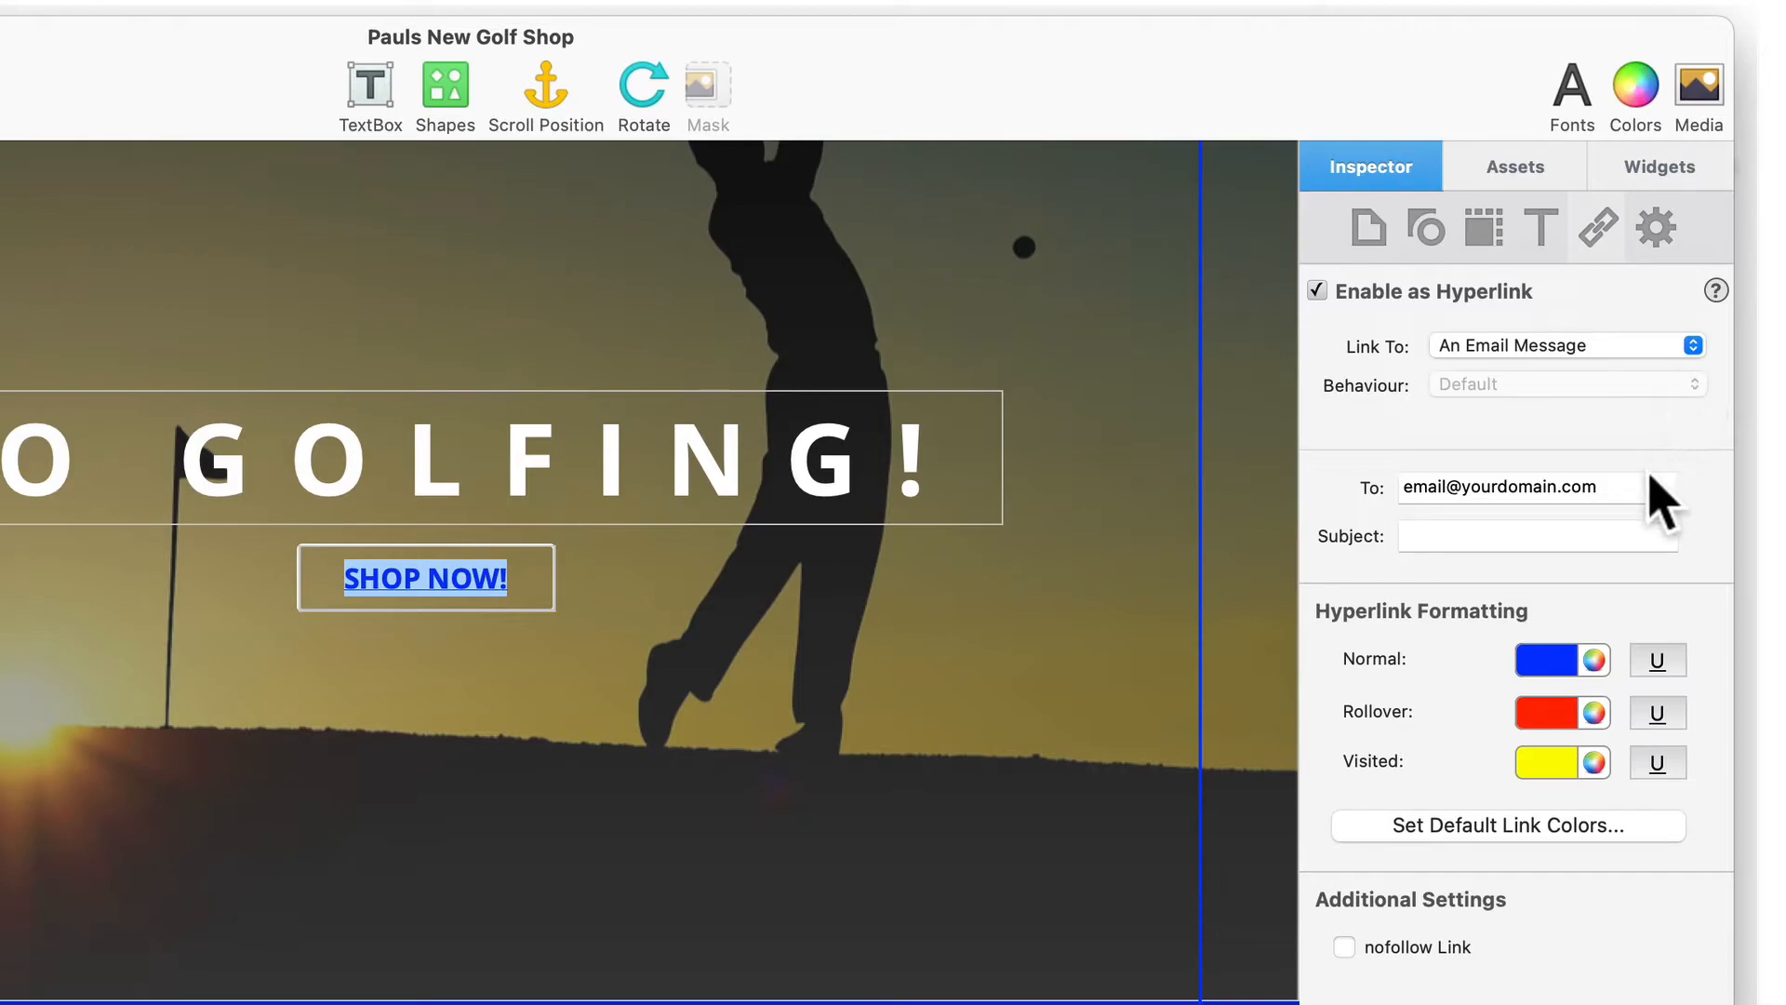
double_click(1498, 487)
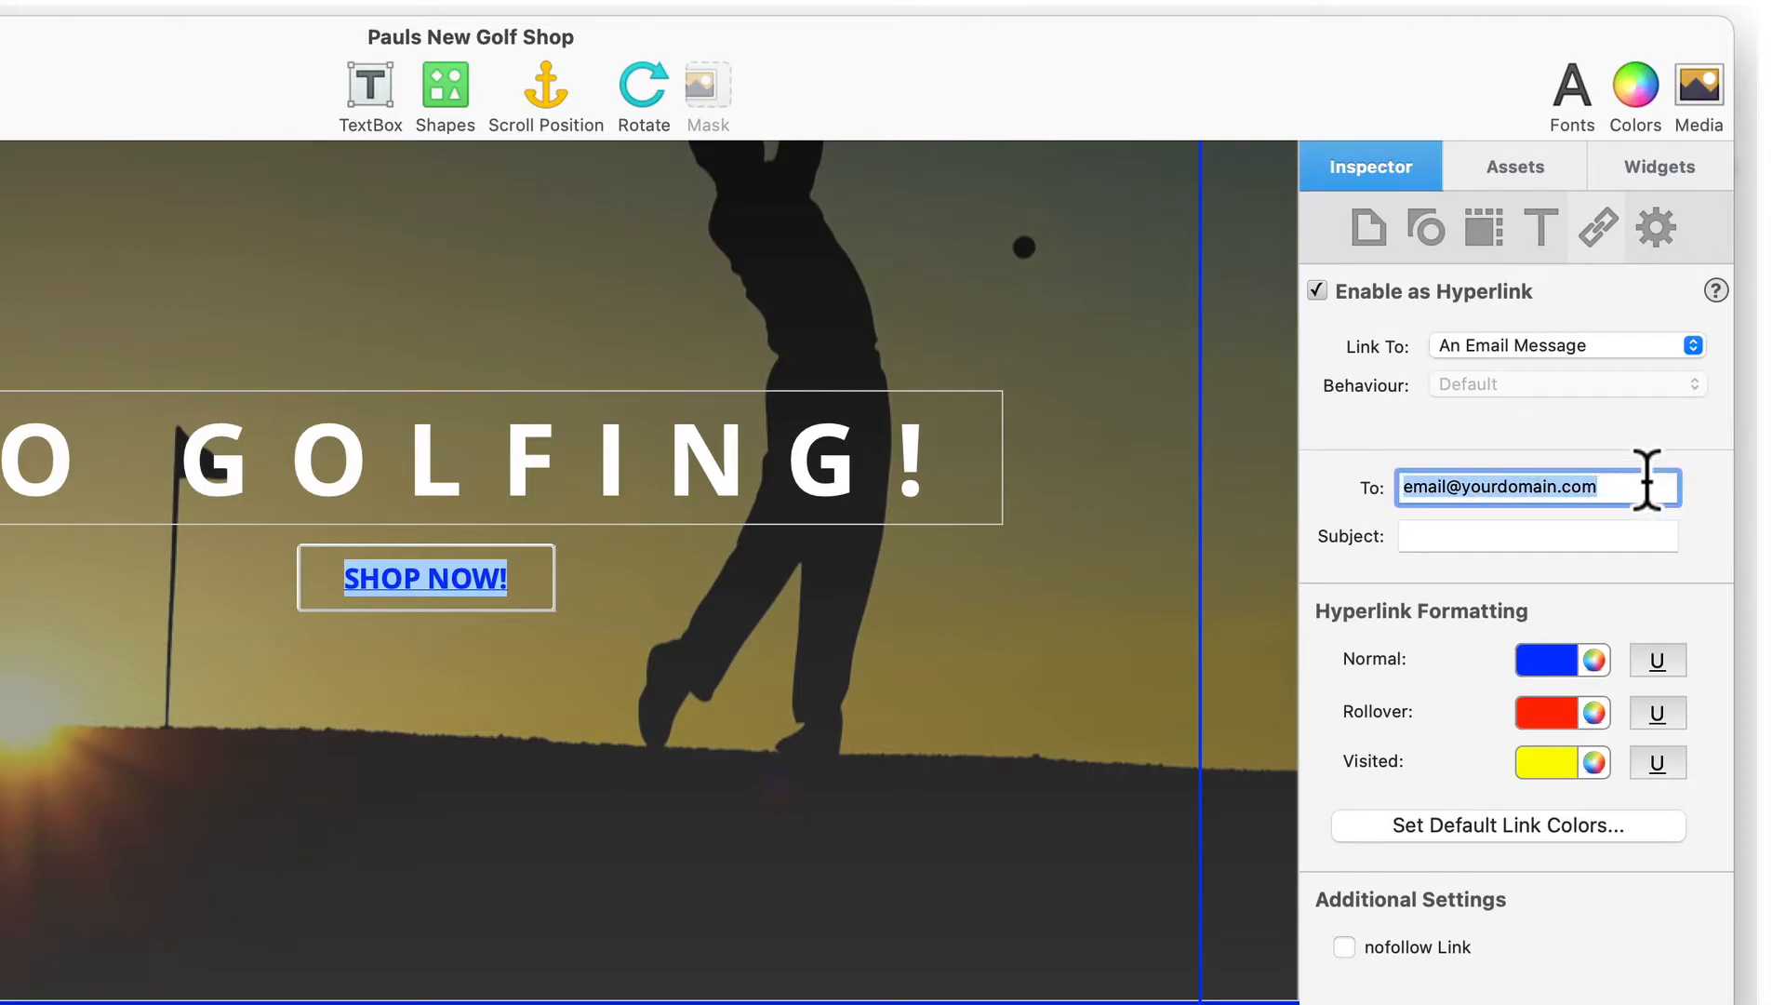
text(Th)
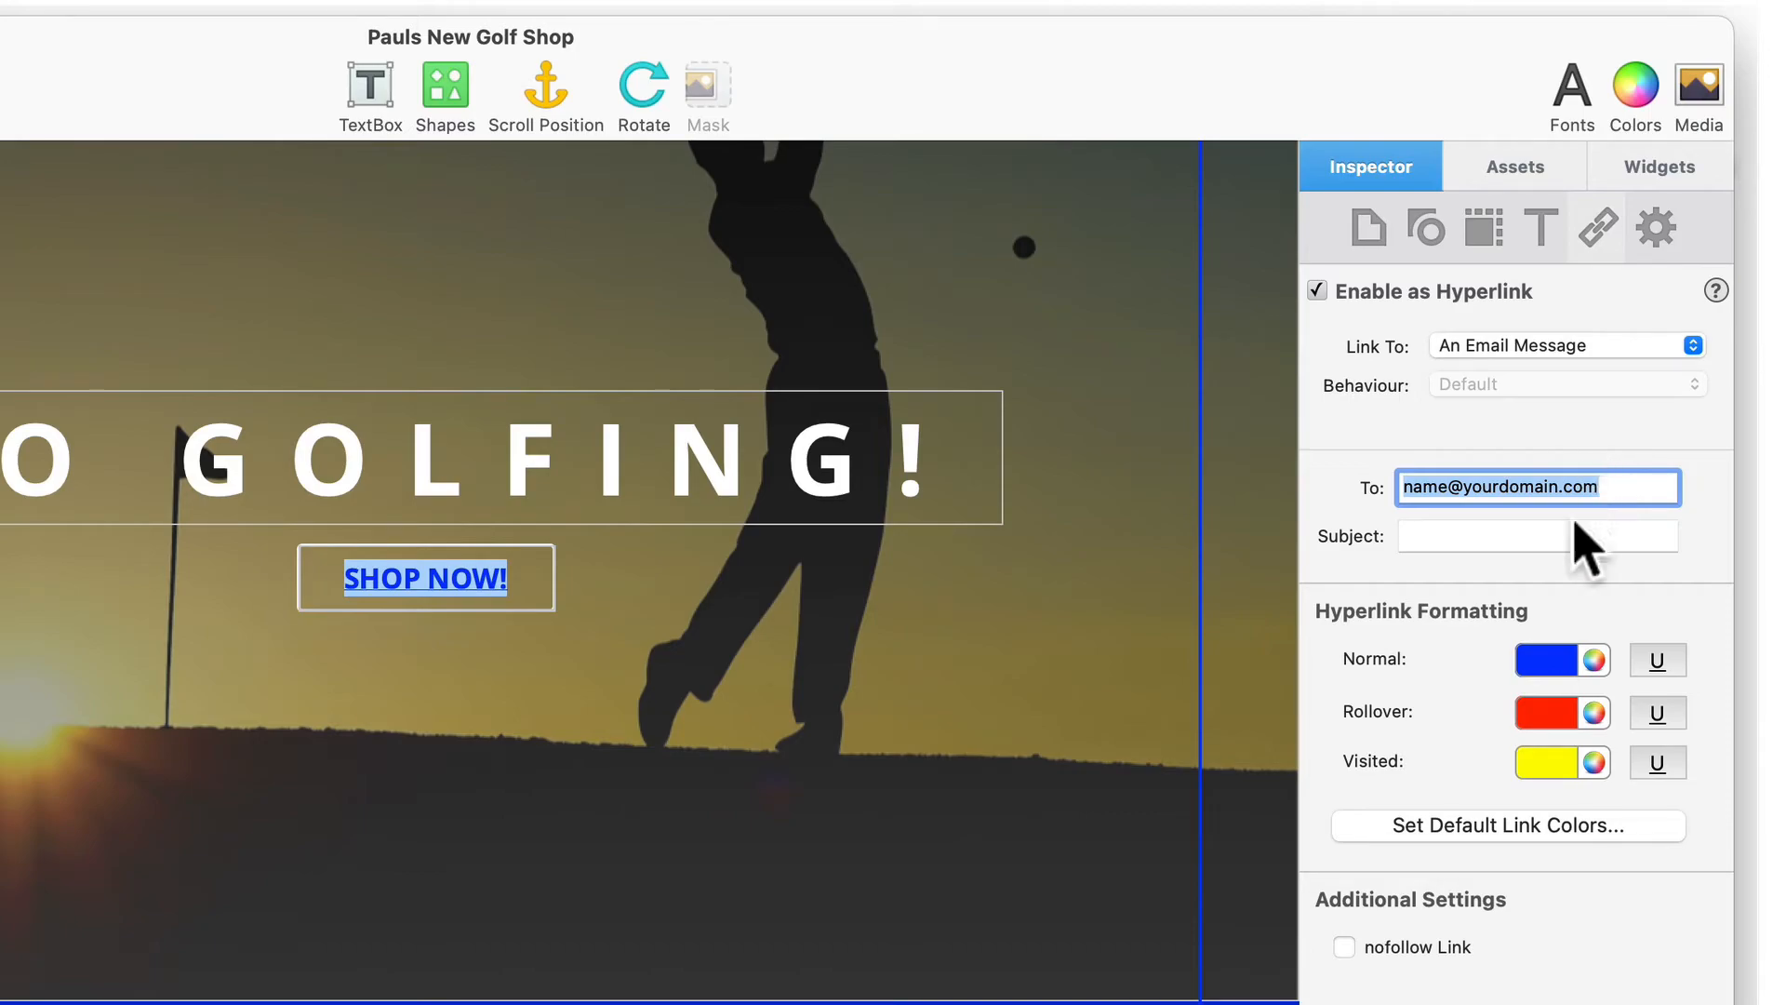
mouse_move(1433, 707)
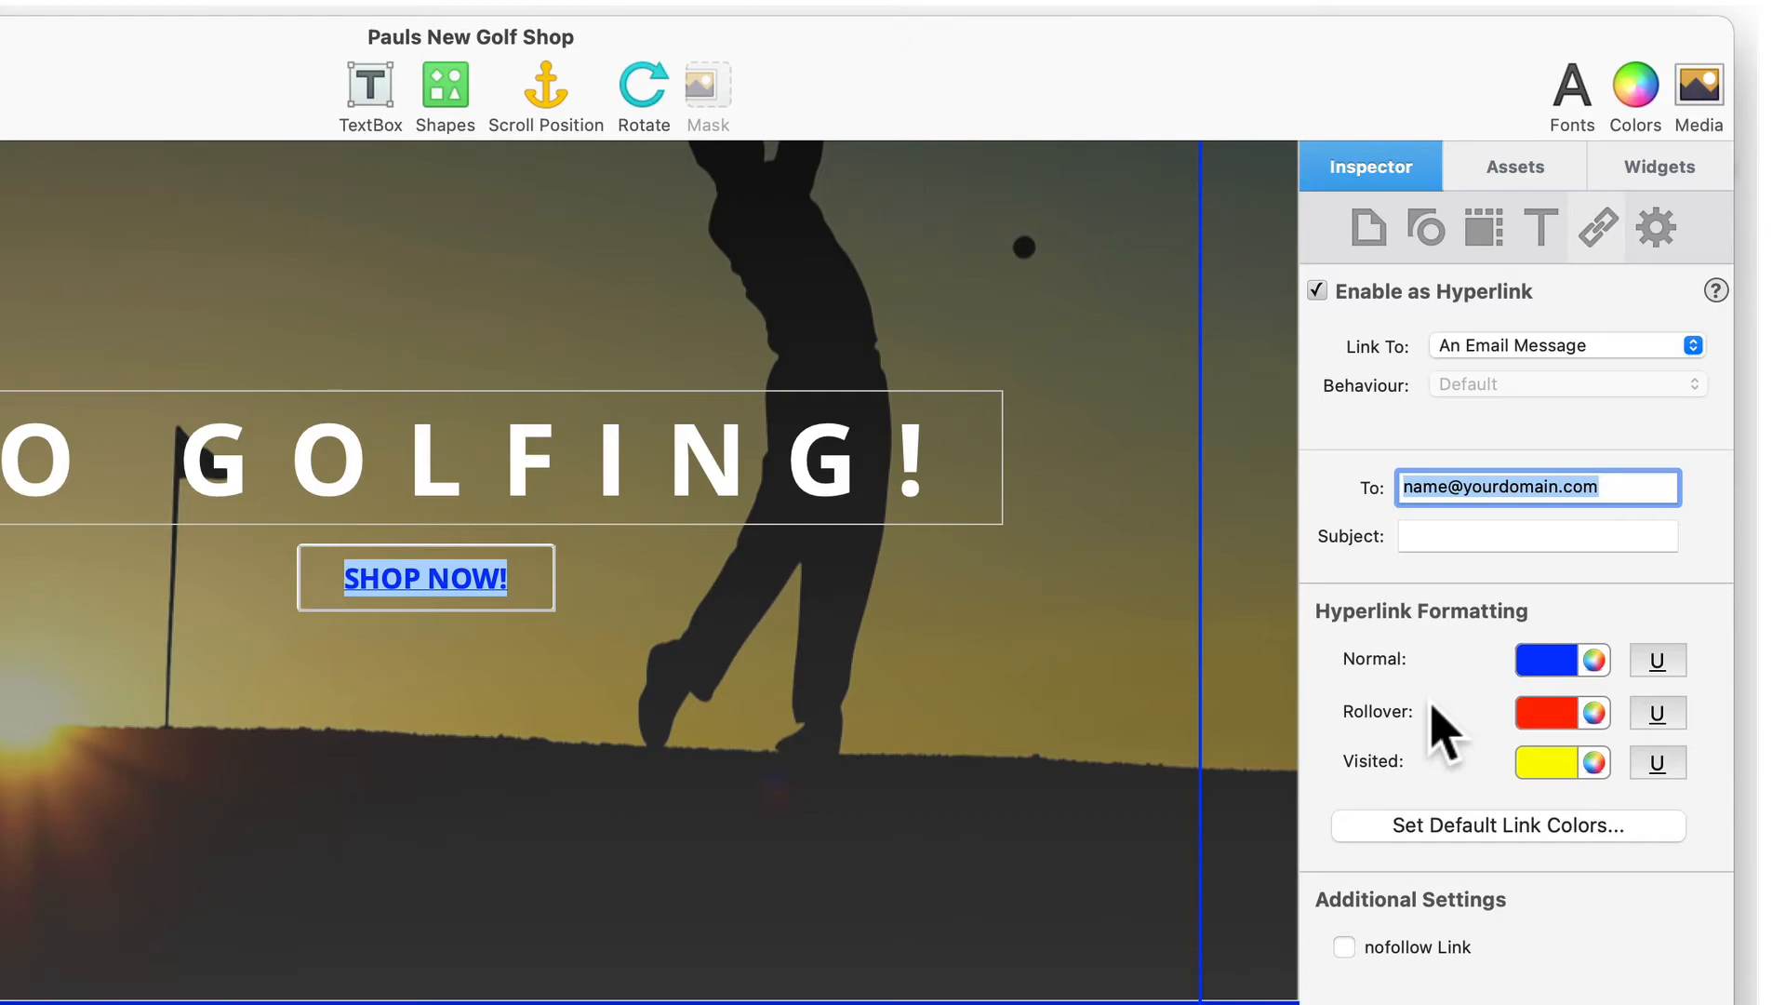
mouse_move(1447, 797)
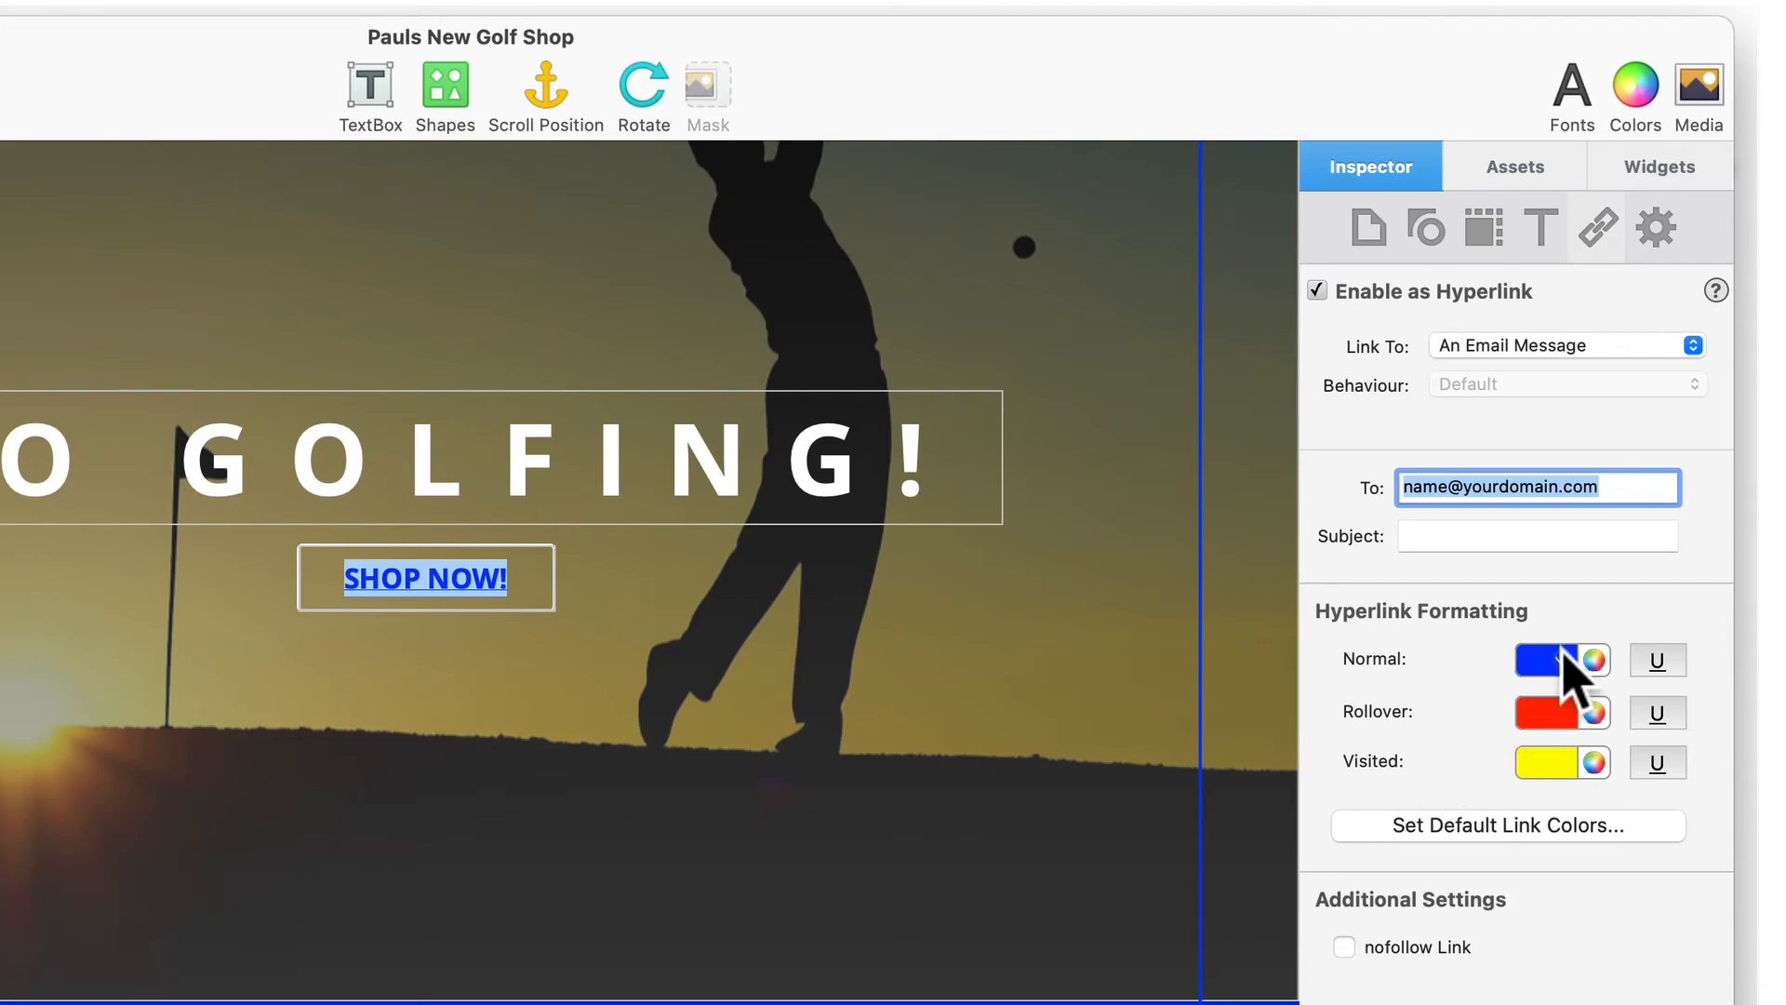
click(1588, 659)
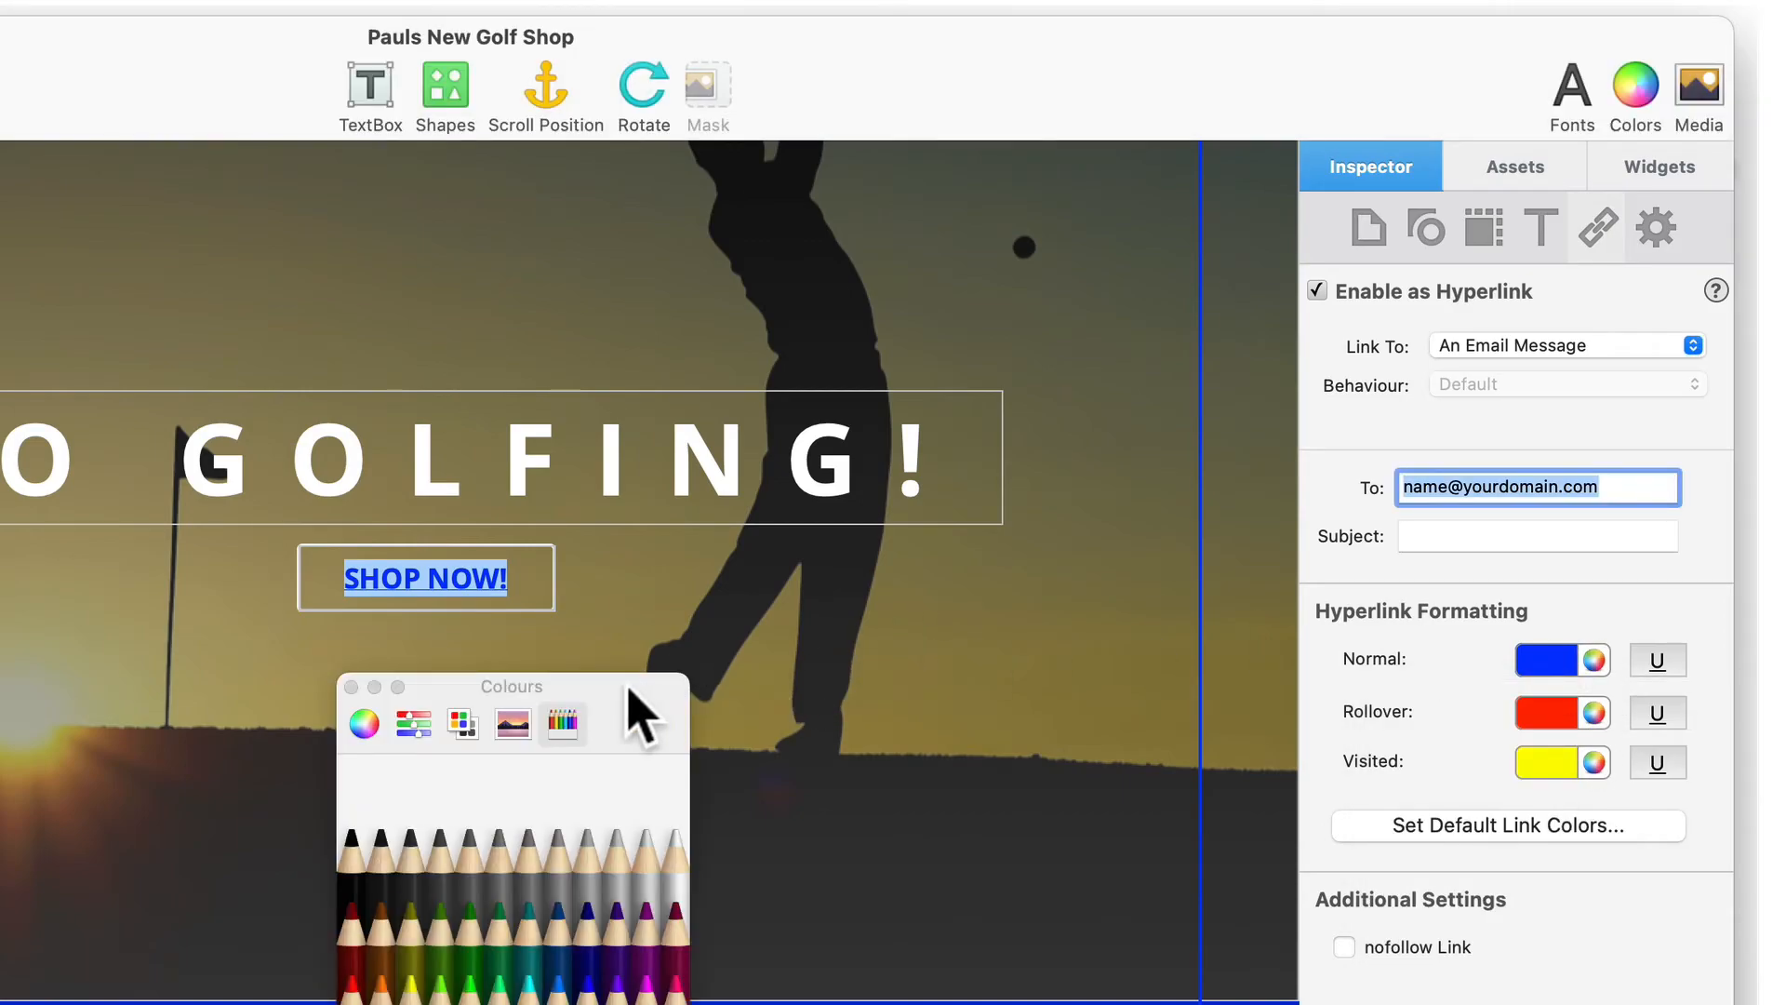
drag(509, 687, 1120, 623)
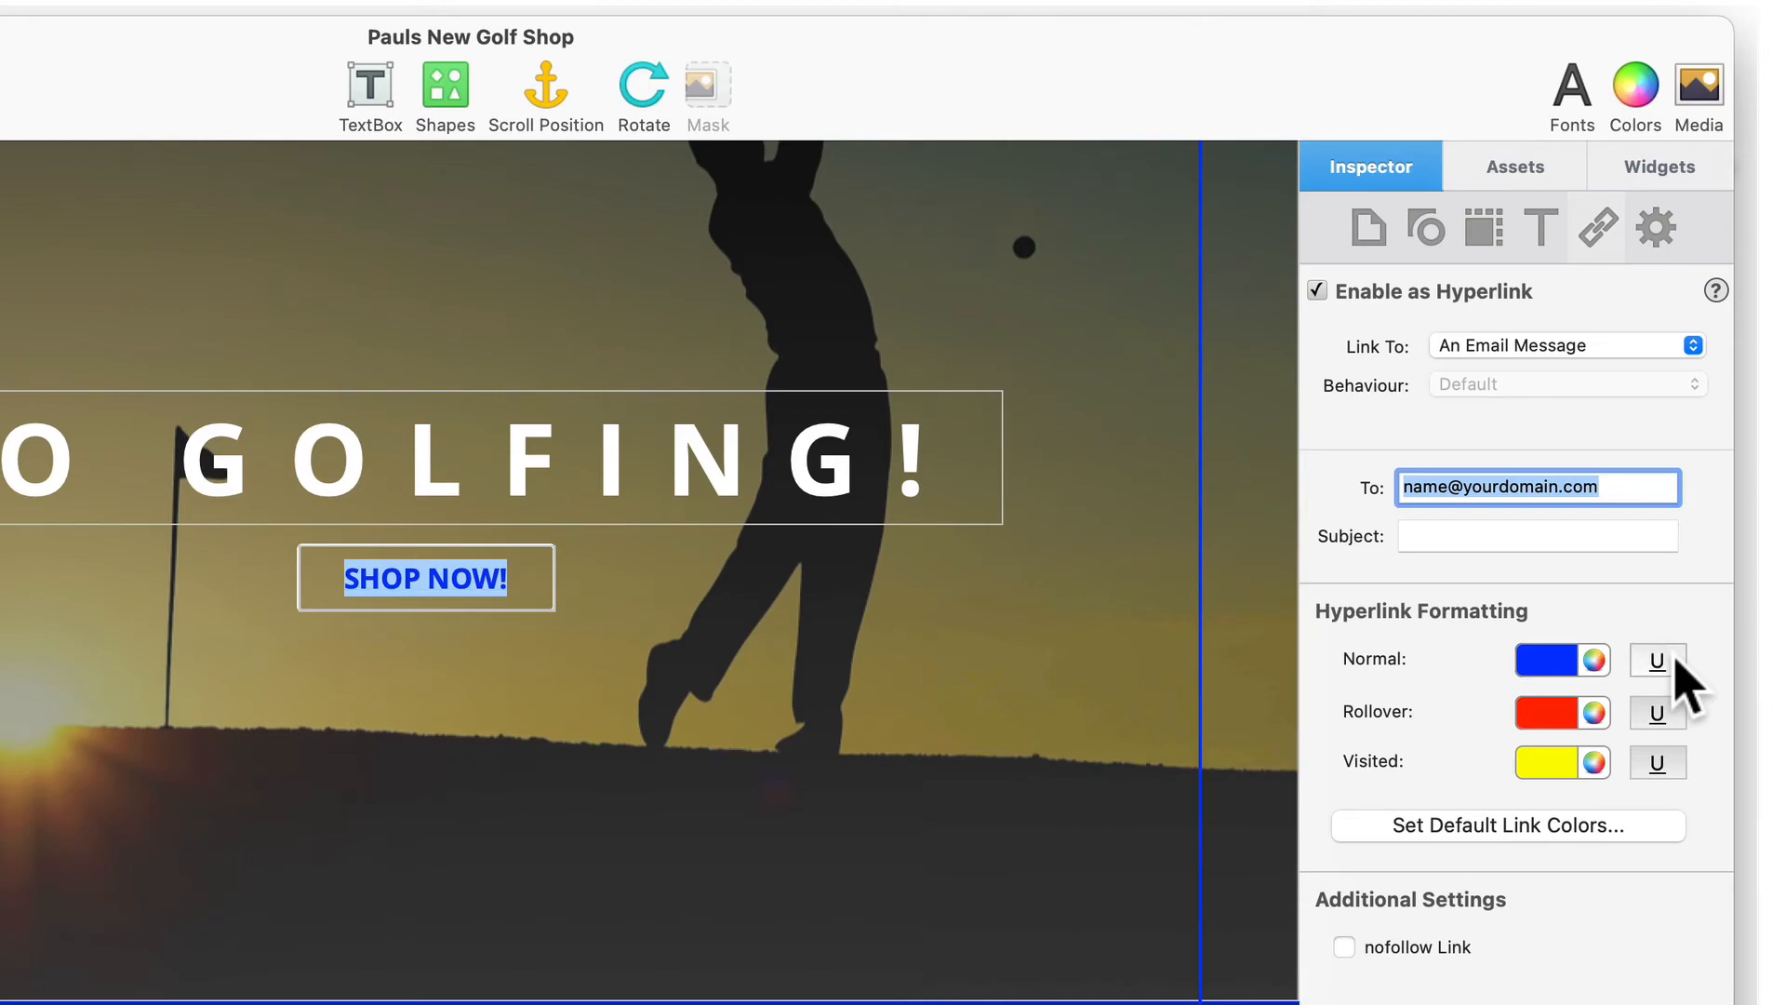
click(1656, 658)
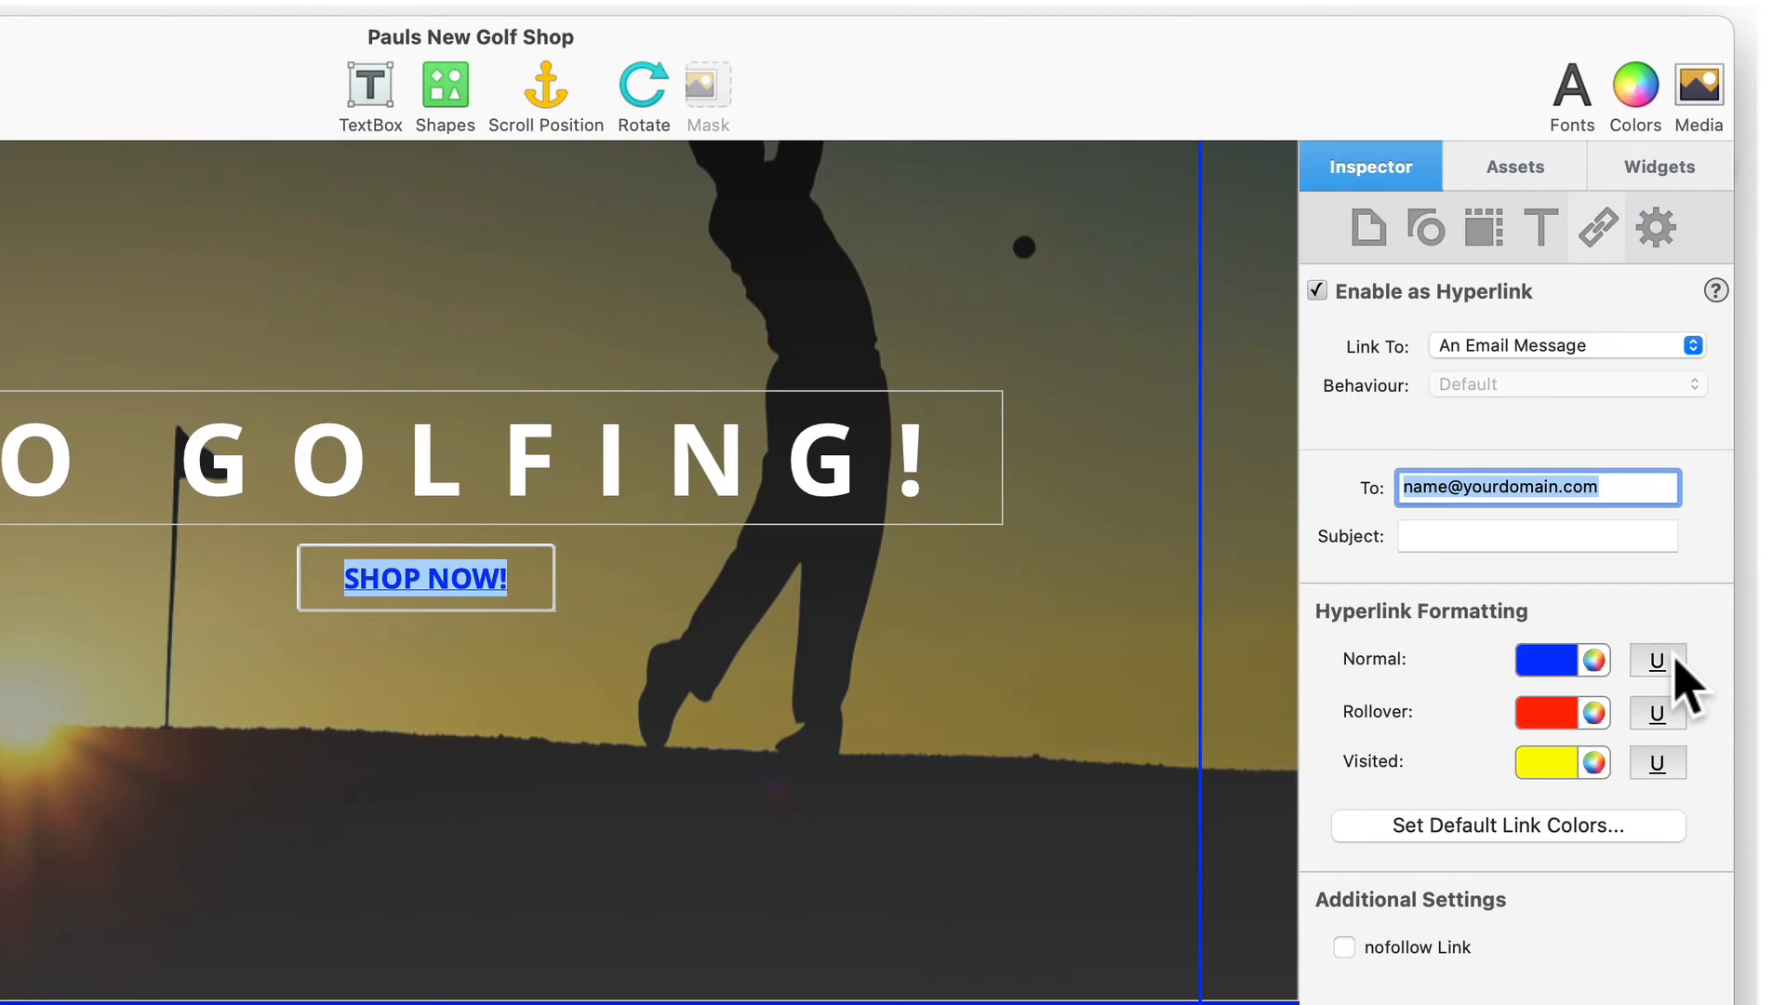